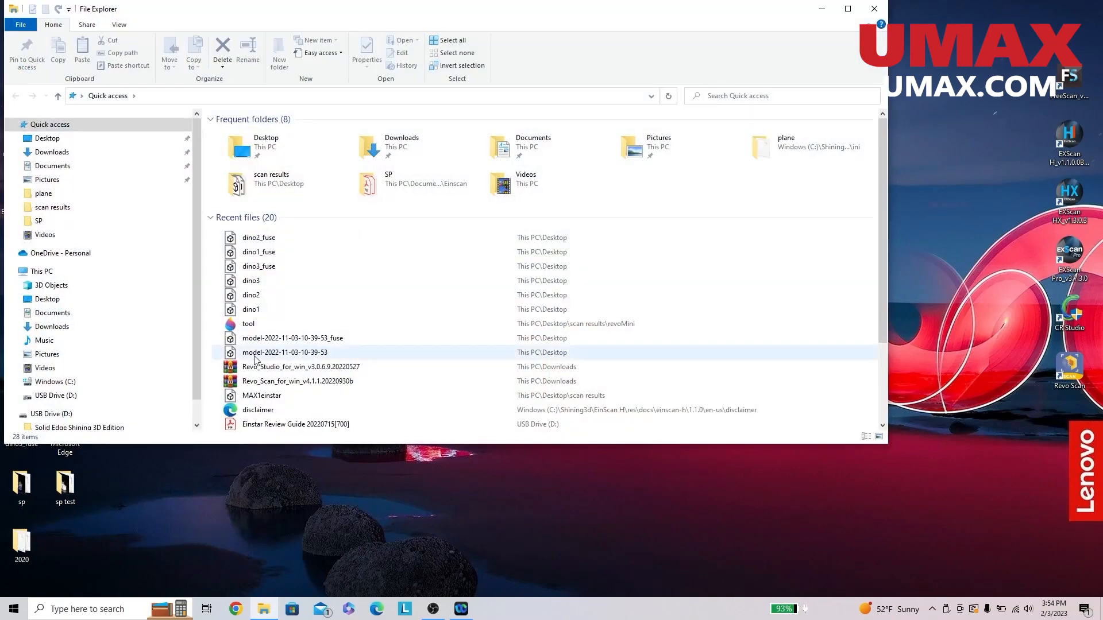
# Step: Browse the This PC drive overview and open USB Drive (D:)
pyautogui.click(40, 270)
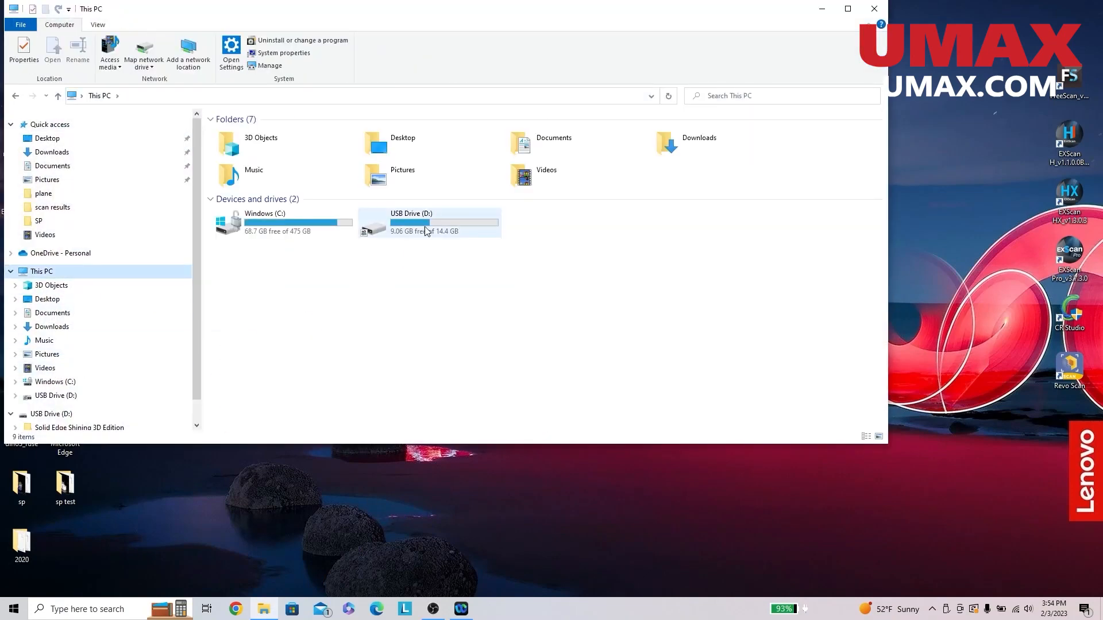
pyautogui.doubleClick(410, 222)
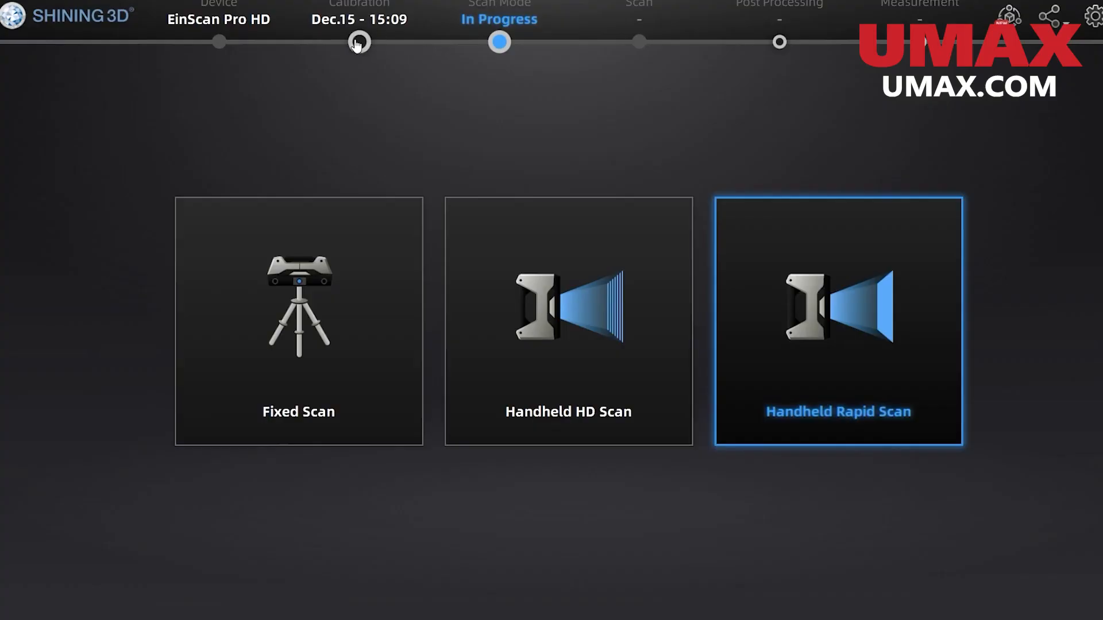
# Step: Walk through the scanner calibration board steps, updating the calibration date to Feb.03
pyautogui.click(837, 323)
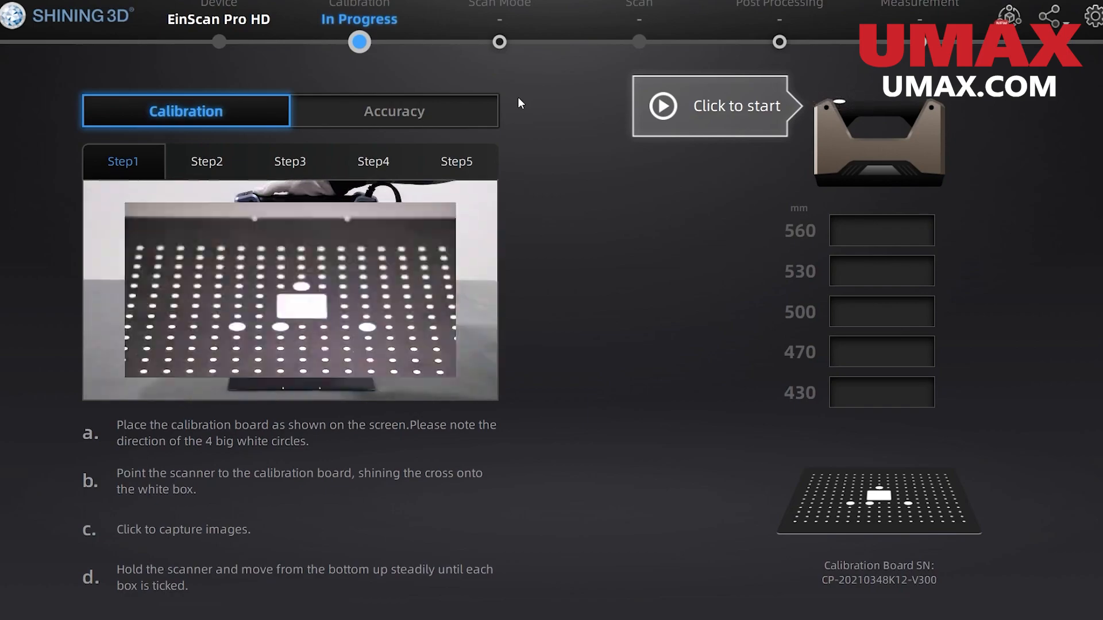
pyautogui.click(710, 105)
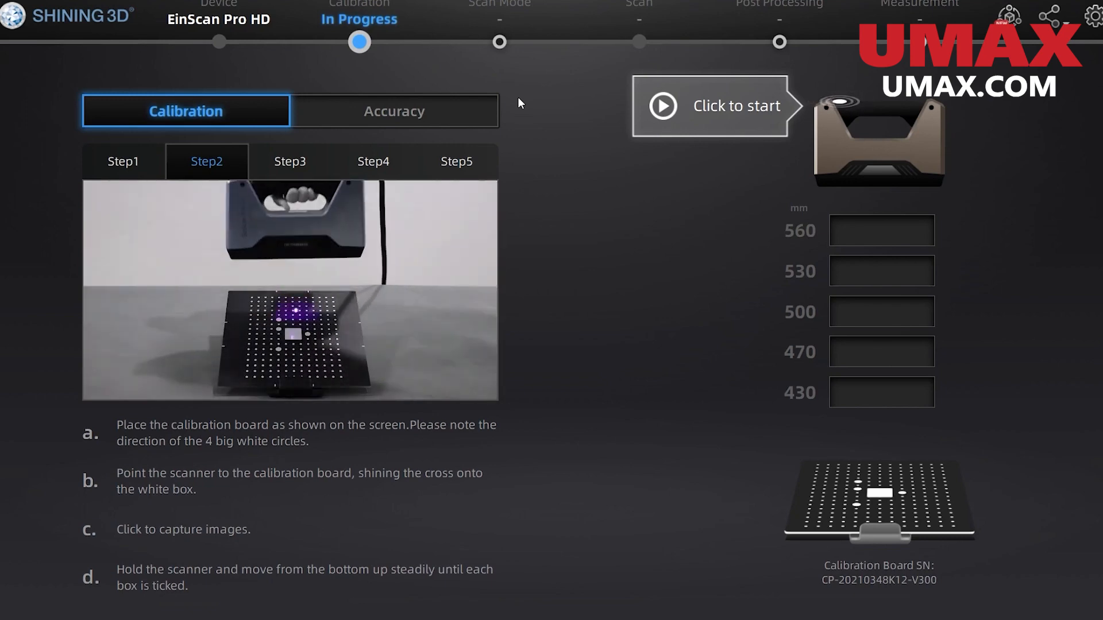
pyautogui.click(710, 106)
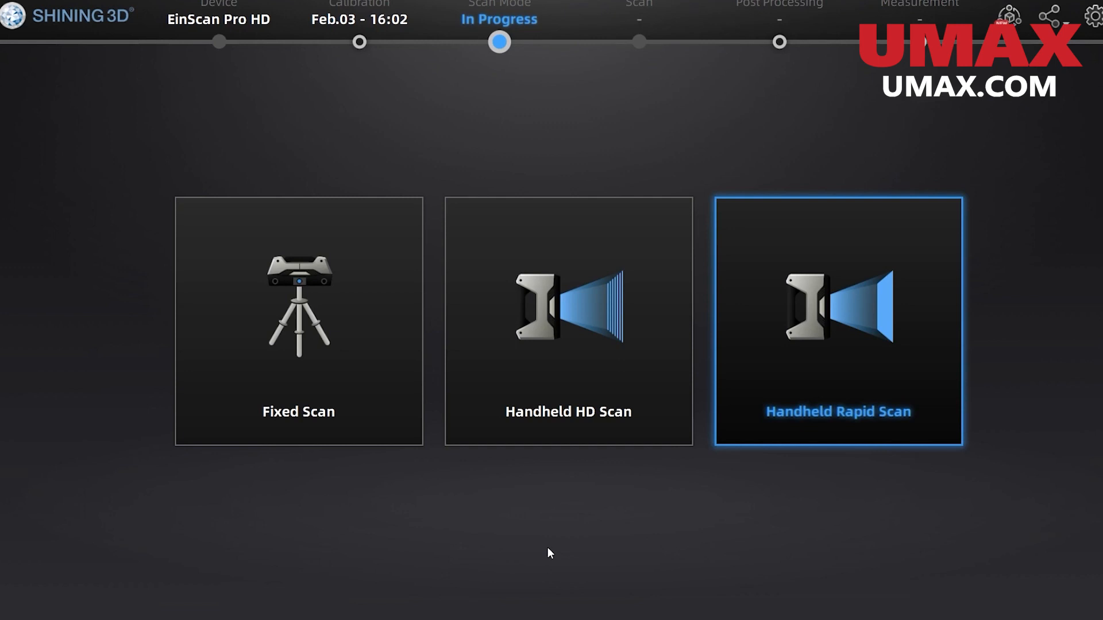
# Step: Choose the Handheld HD Scan tile as the scan mode
pyautogui.click(836, 323)
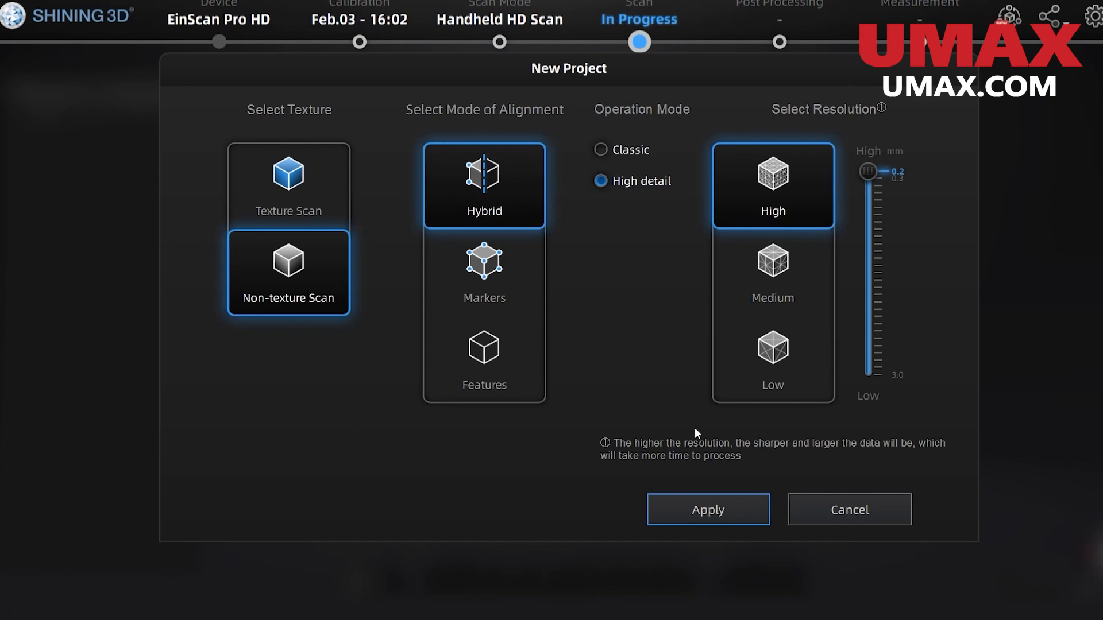
pyautogui.moveTo(505, 335)
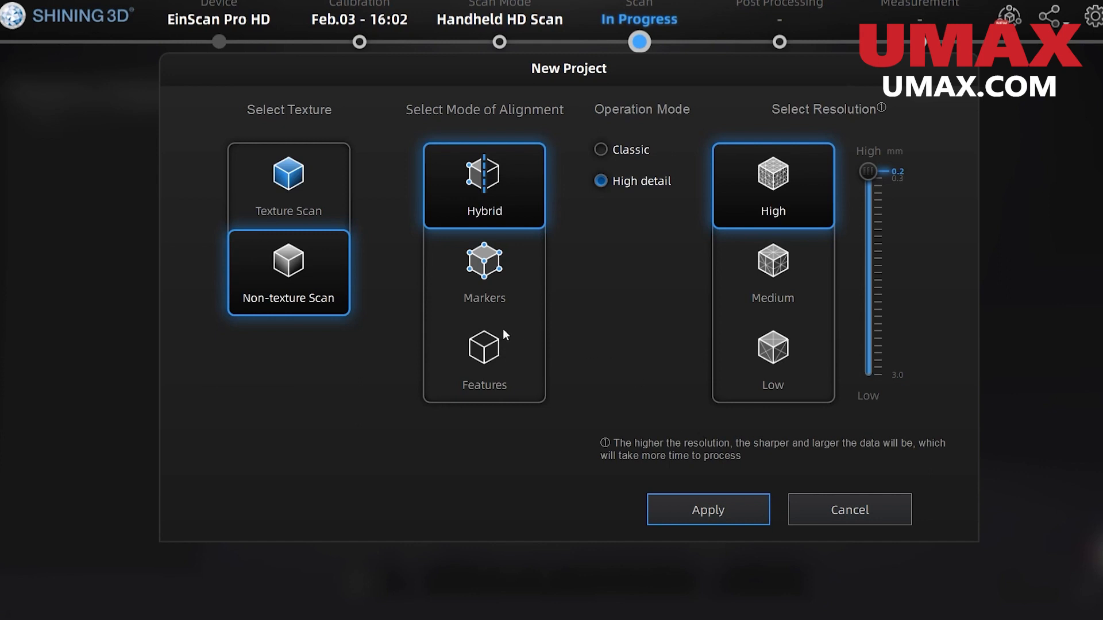
pyautogui.moveTo(536, 275)
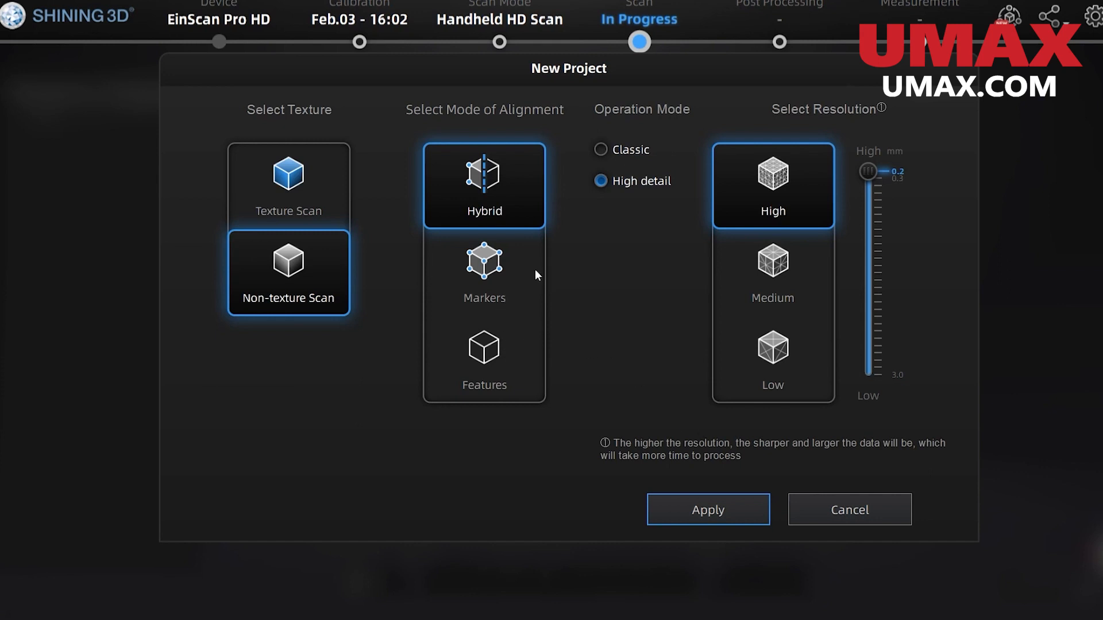
pyautogui.moveTo(589, 266)
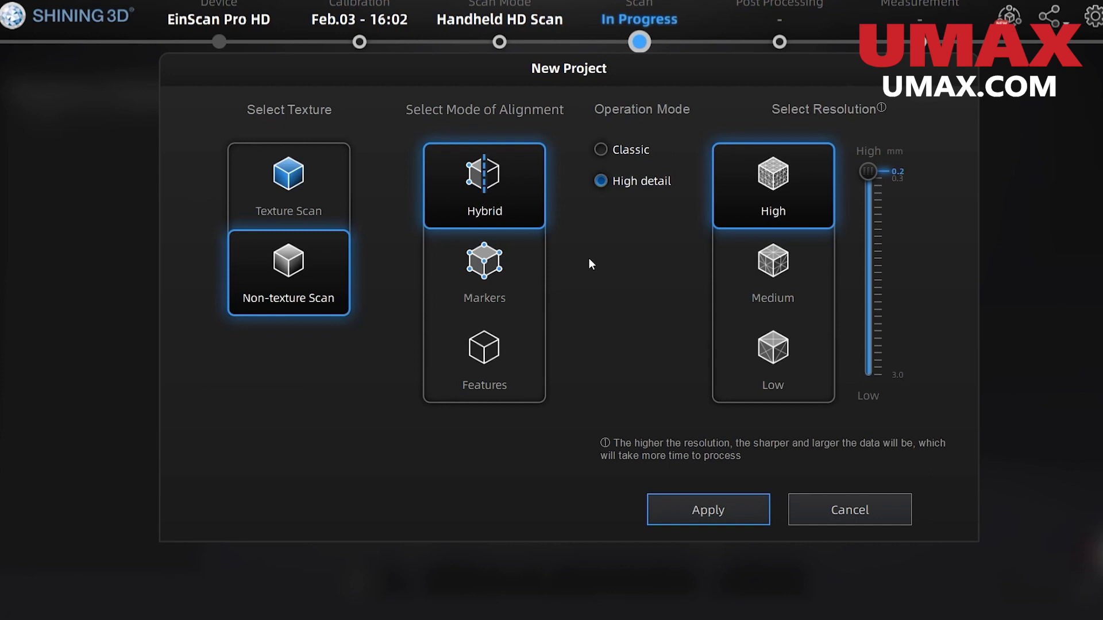
pyautogui.moveTo(650, 281)
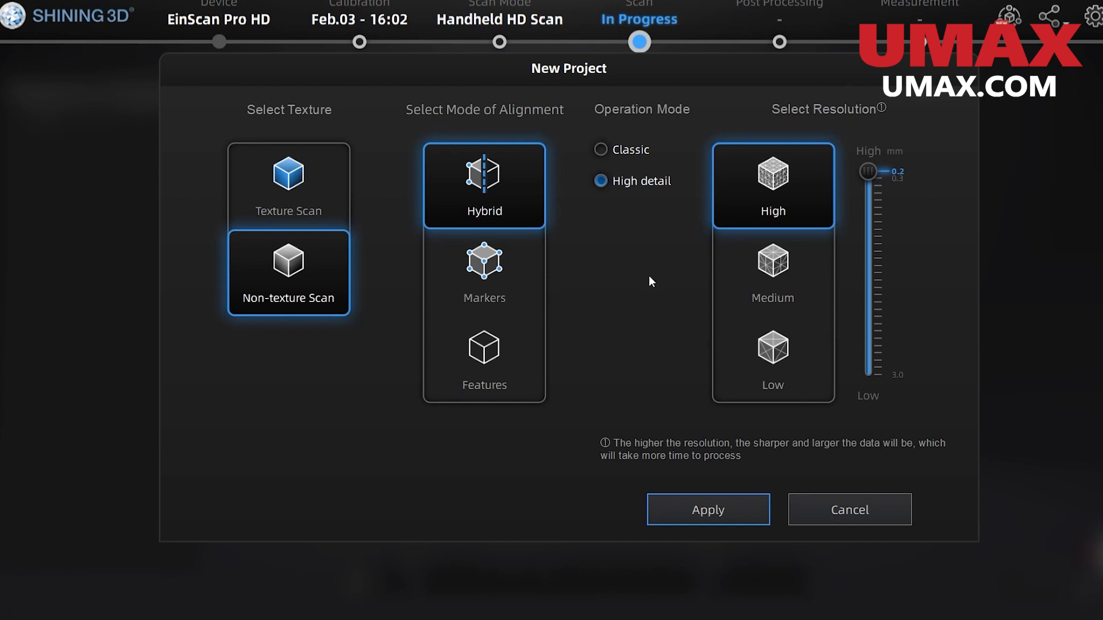
pyautogui.moveTo(646, 276)
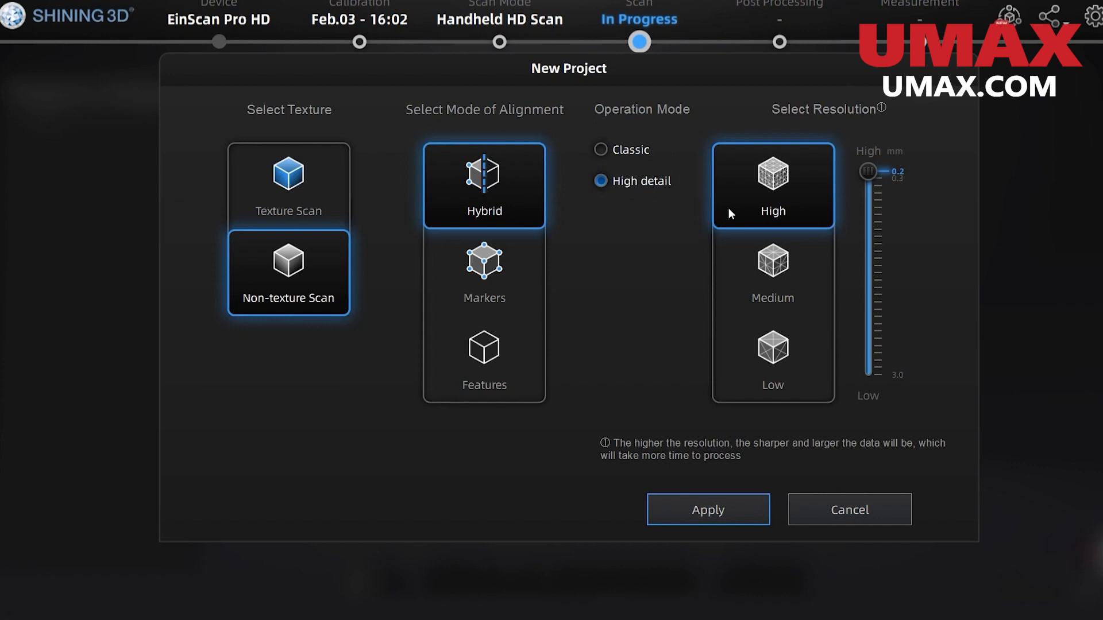
pyautogui.moveTo(751, 250)
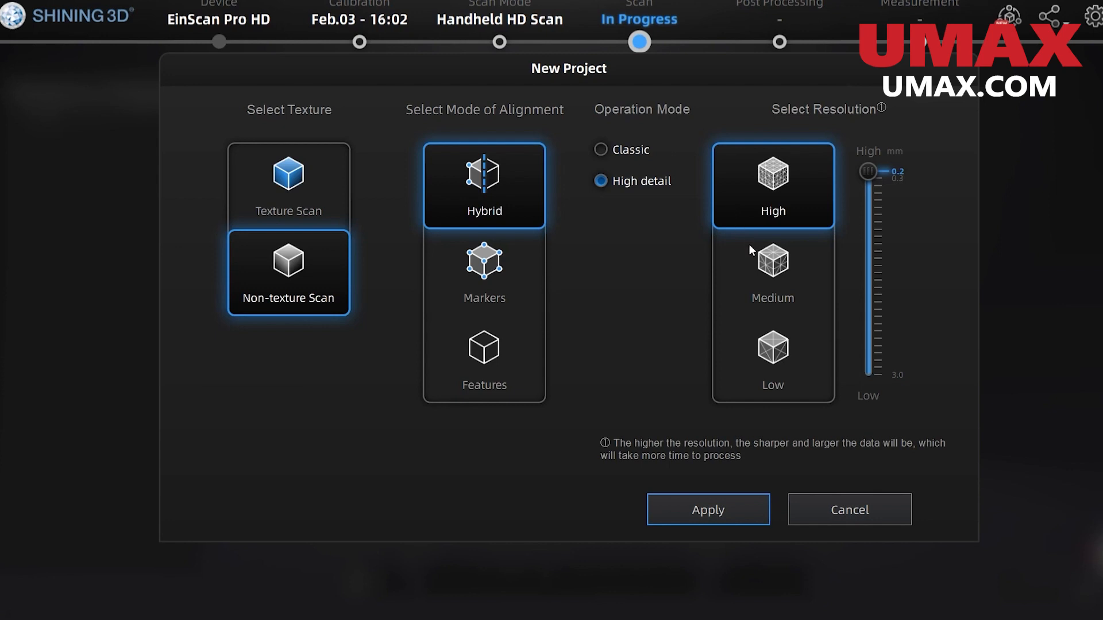
# Step: Try Medium and Low resolution, return to High, and apply the project settings
pyautogui.click(772, 273)
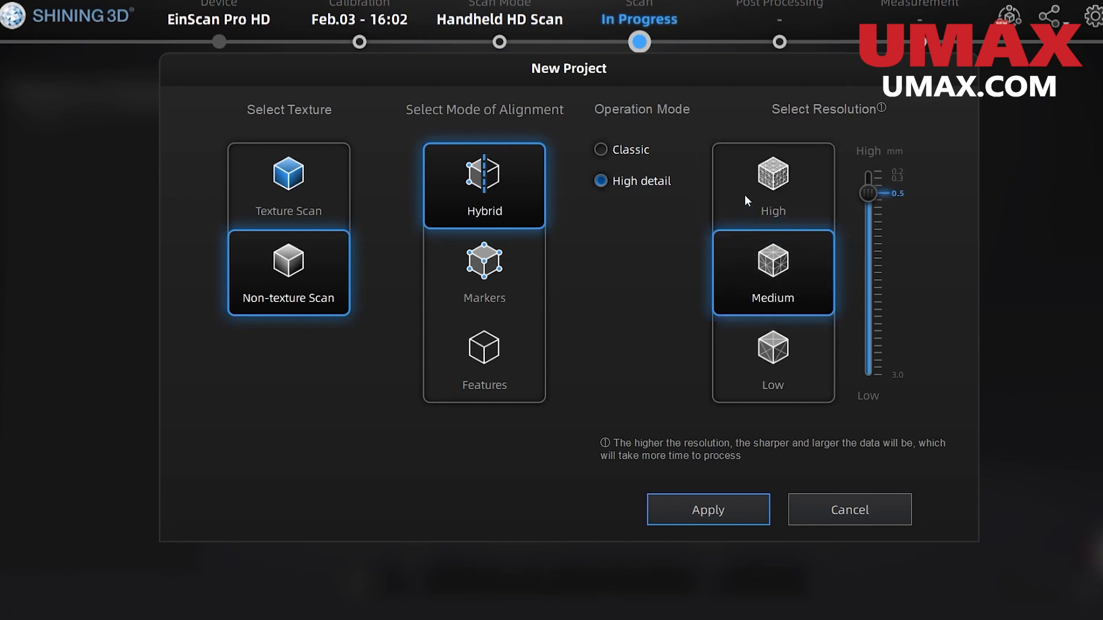
pyautogui.click(771, 185)
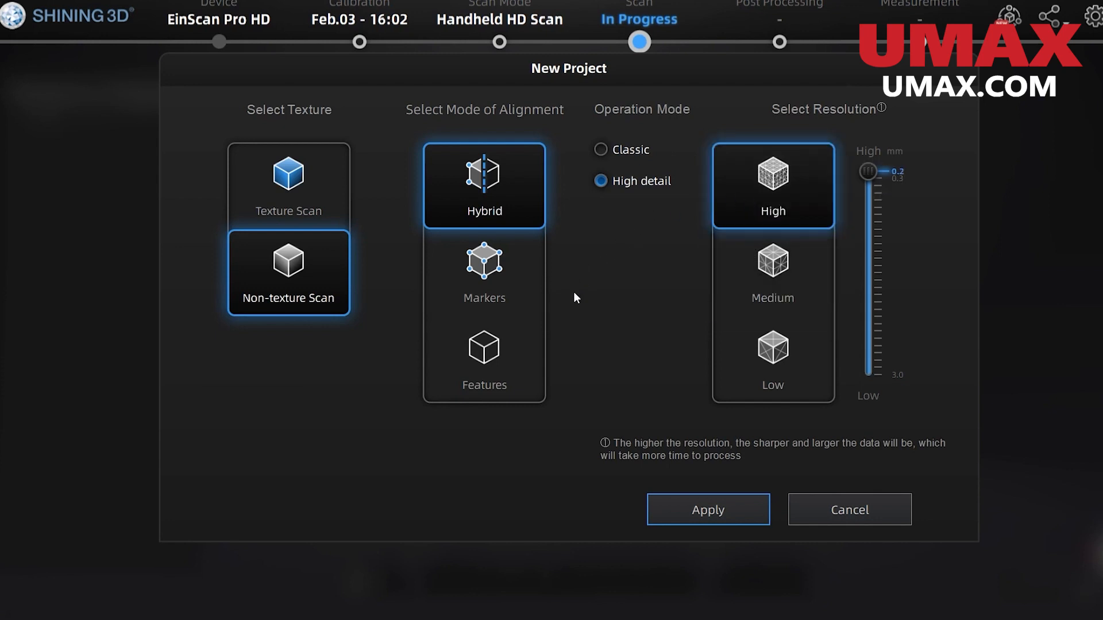
pyautogui.click(771, 273)
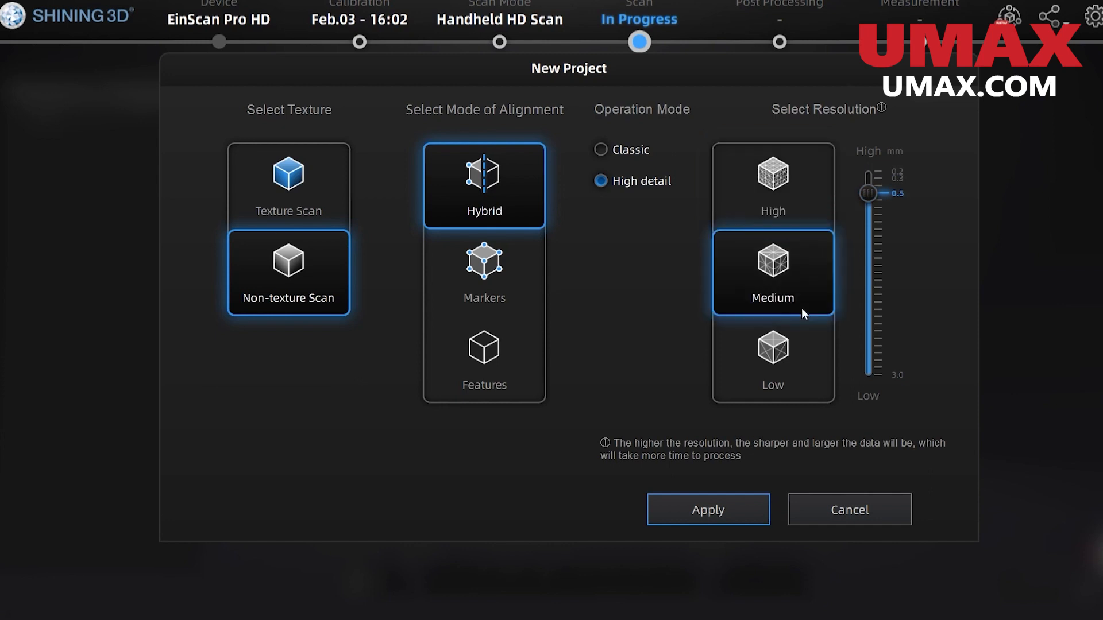
pyautogui.click(772, 359)
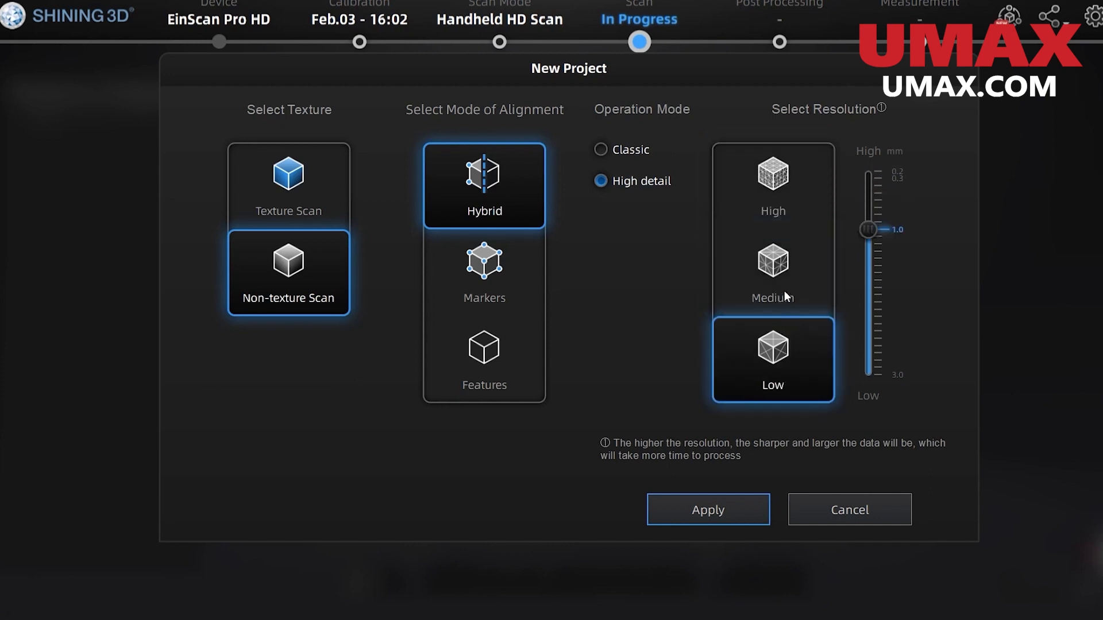
pyautogui.click(772, 183)
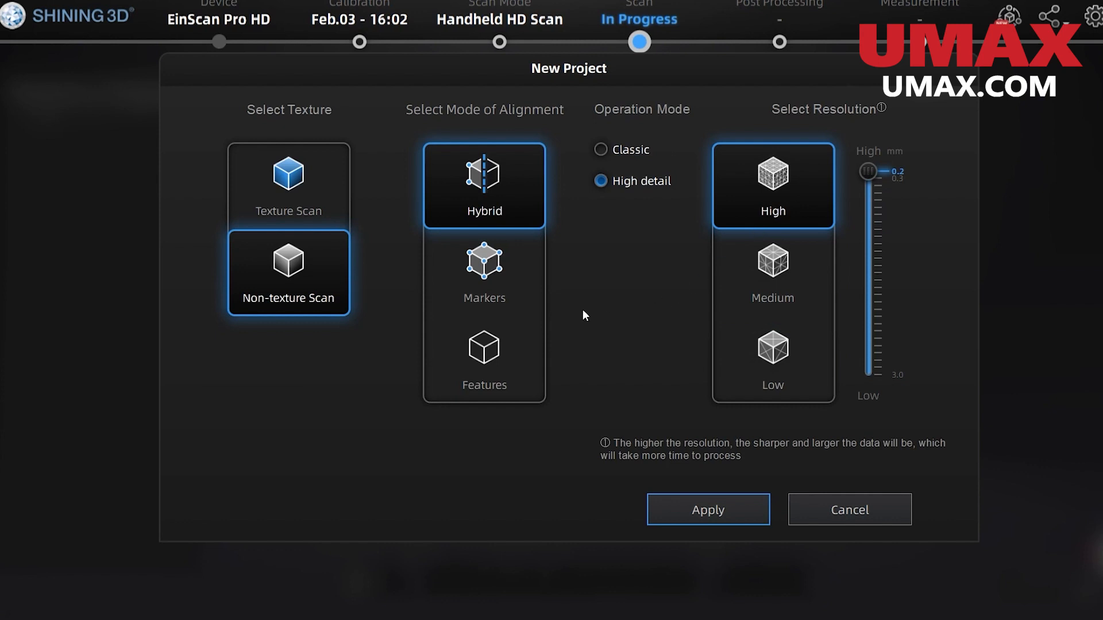
pyautogui.click(707, 509)
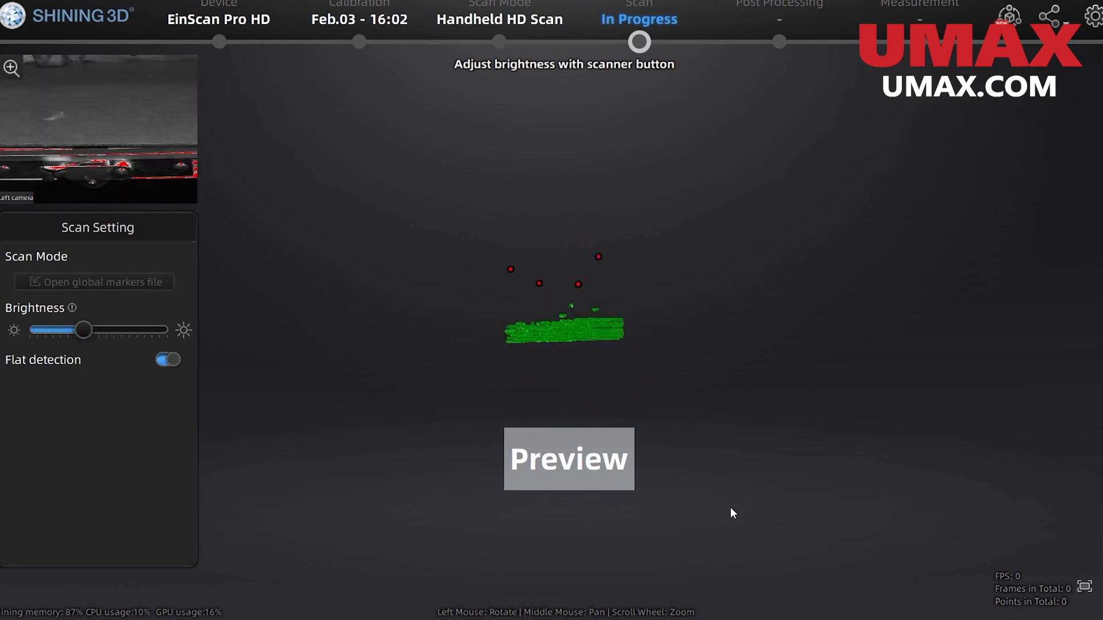
# Step: Preview and capture the cylinder head scan with brightness lowered
pyautogui.click(567, 458)
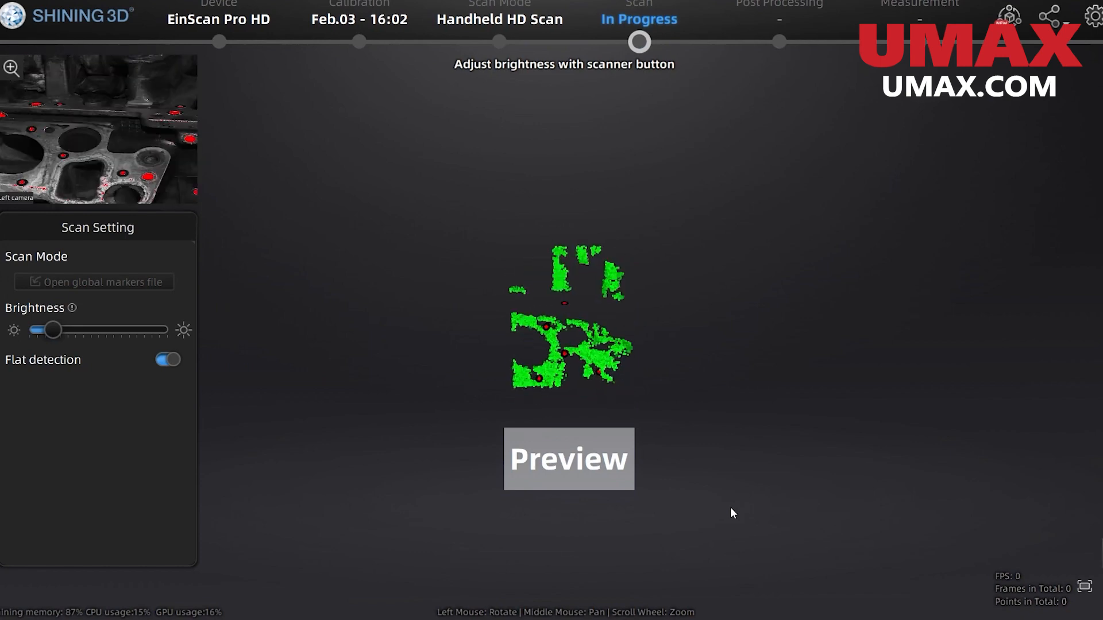
pyautogui.click(568, 458)
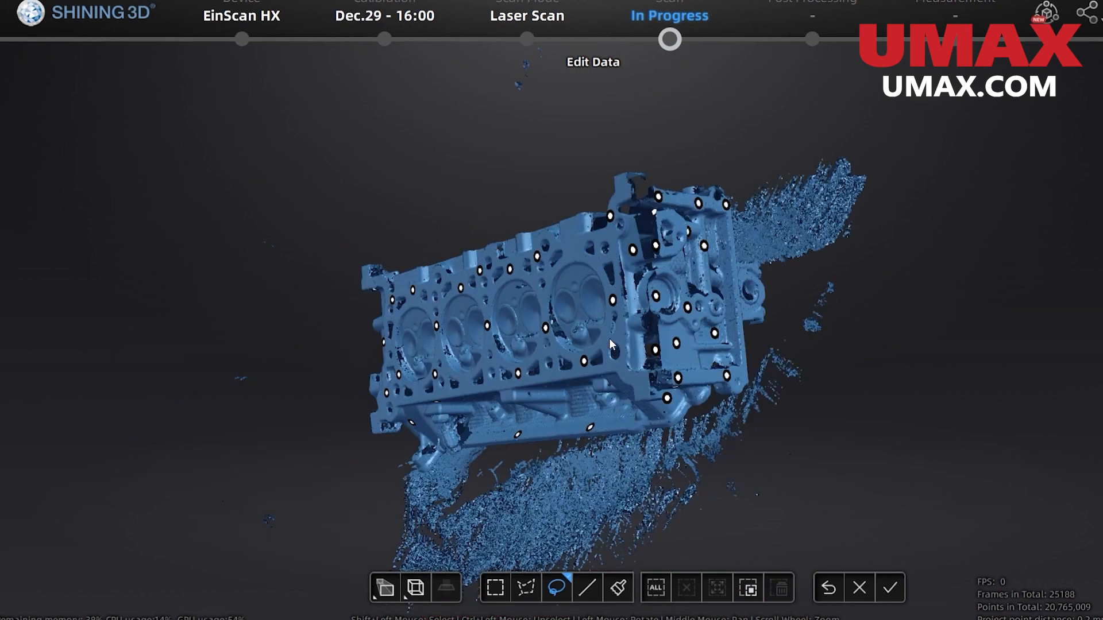
# Step: Lasso a patch on top of the head and invert selection to the stray points
pyautogui.click(748, 587)
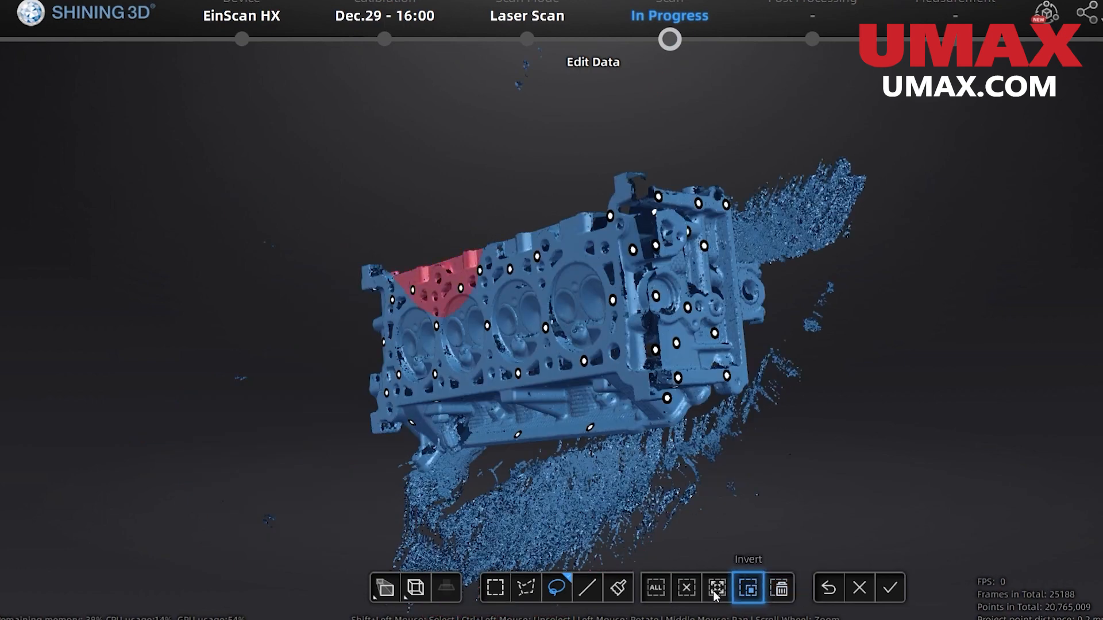
pyautogui.click(746, 588)
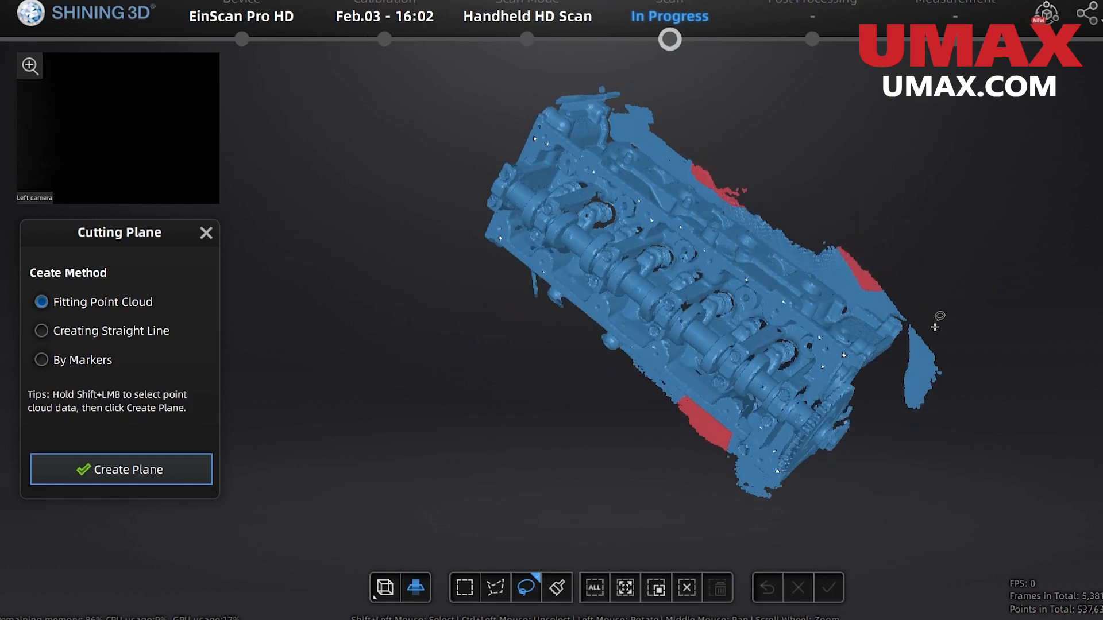
# Step: Cut away stray data below a cutting plane and generate the point cloud
pyautogui.click(120, 469)
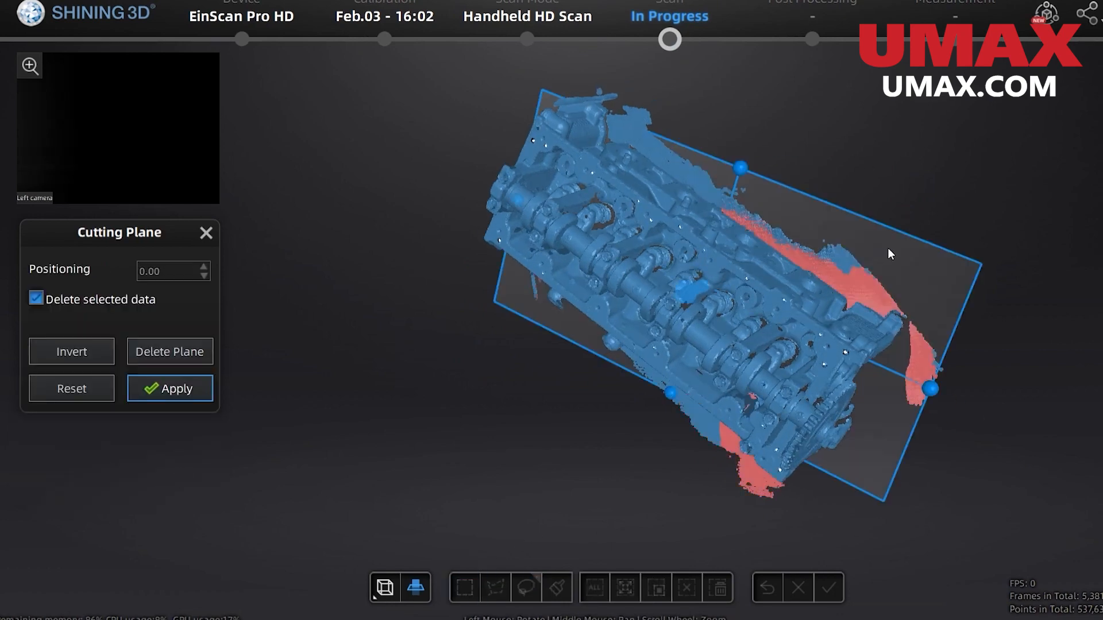
pyautogui.moveTo(890, 253); pyautogui.dragTo(689, 285)
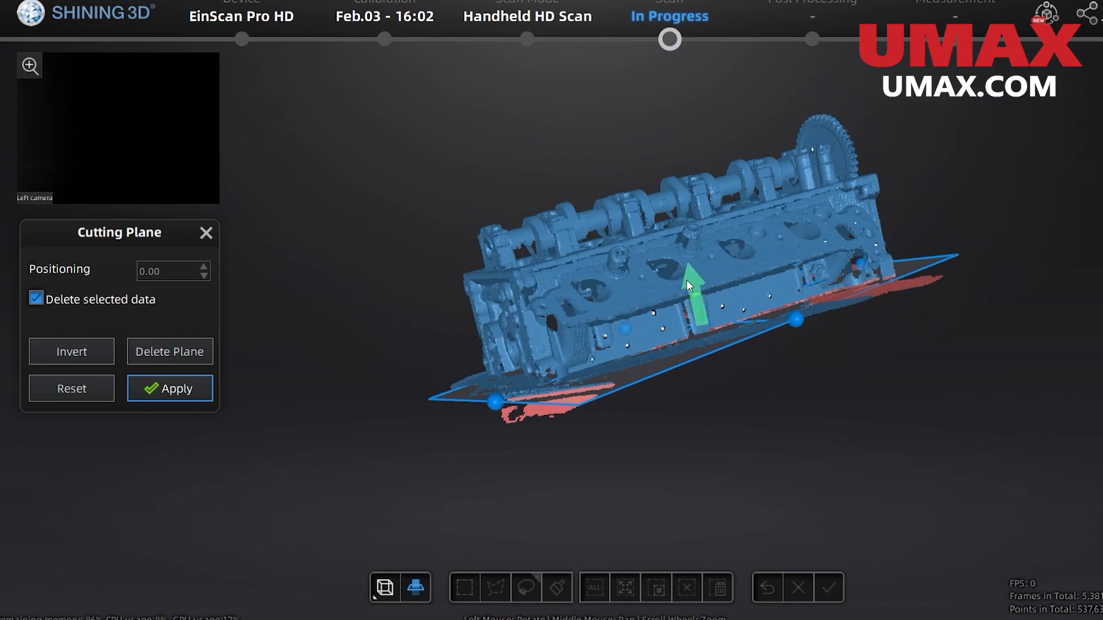
pyautogui.click(169, 388)
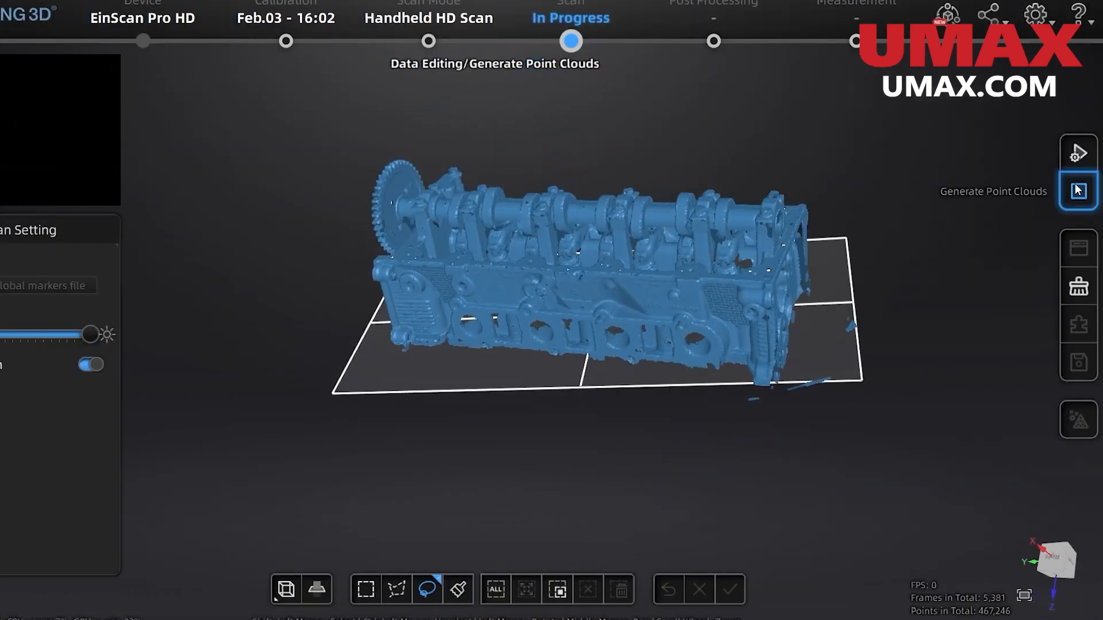
pyautogui.click(1077, 190)
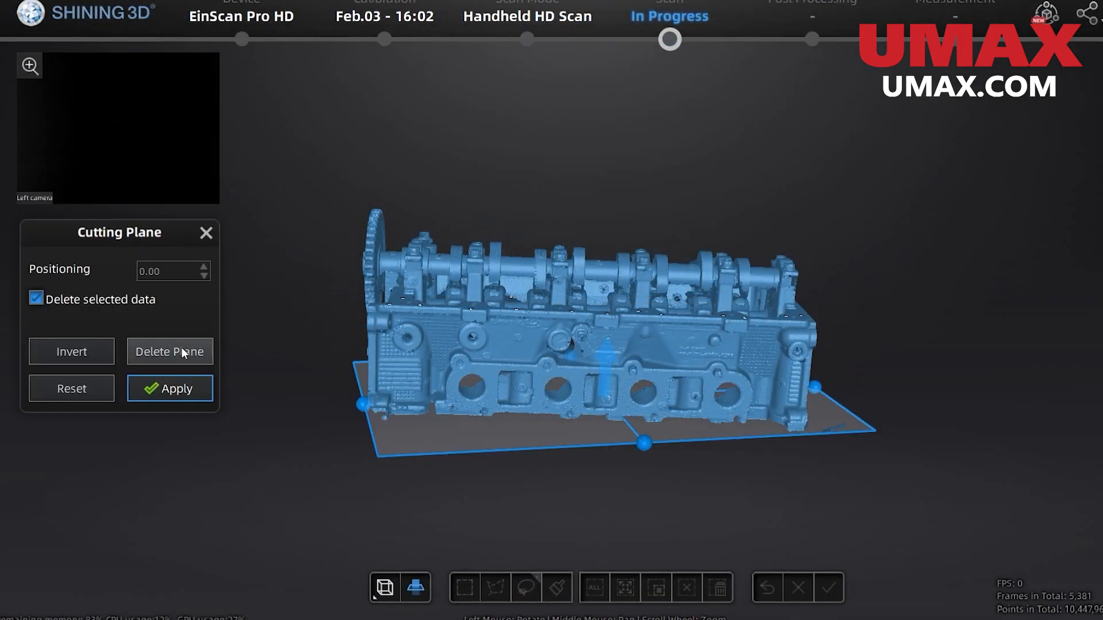
# Step: Remove the cutting plane, rapid-scan the head with markers, and return to Project Group
pyautogui.click(170, 388)
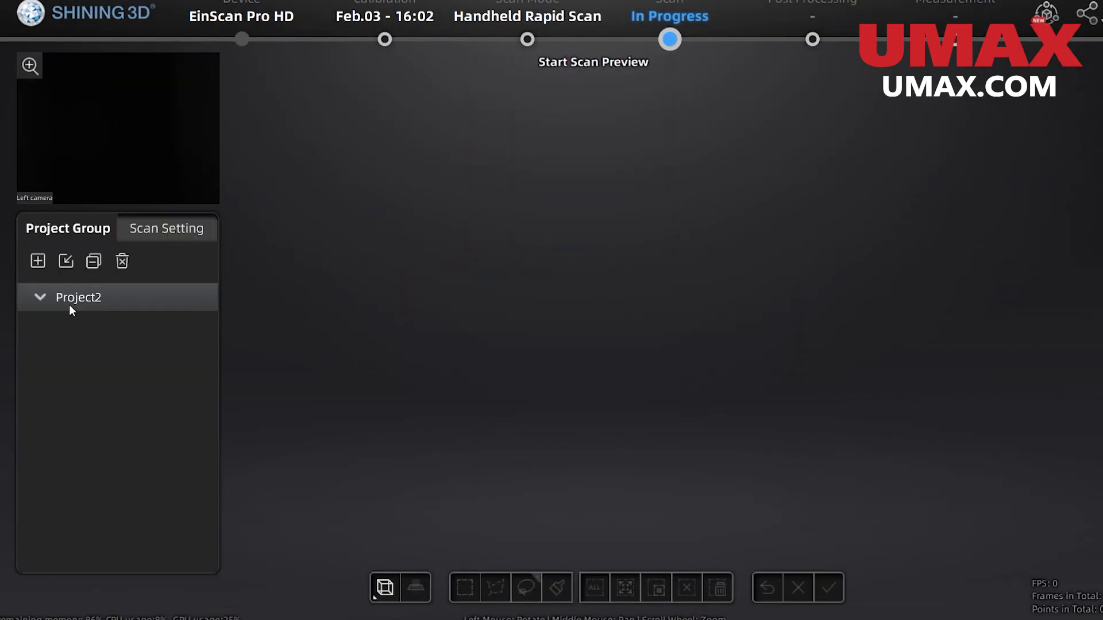
pyautogui.click(167, 228)
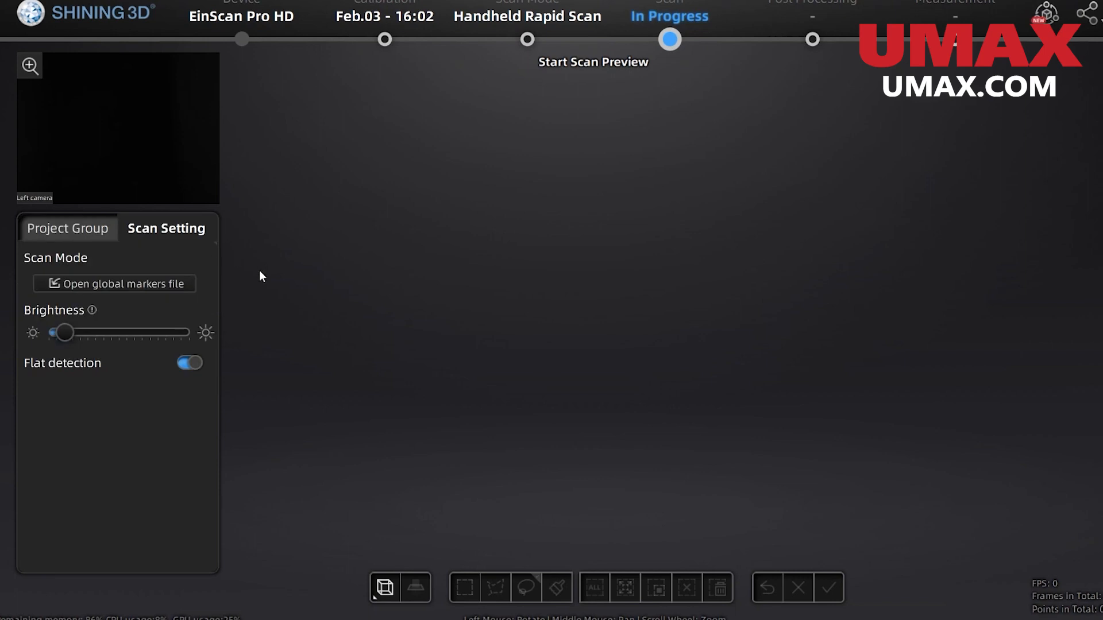
pyautogui.moveTo(401, 246)
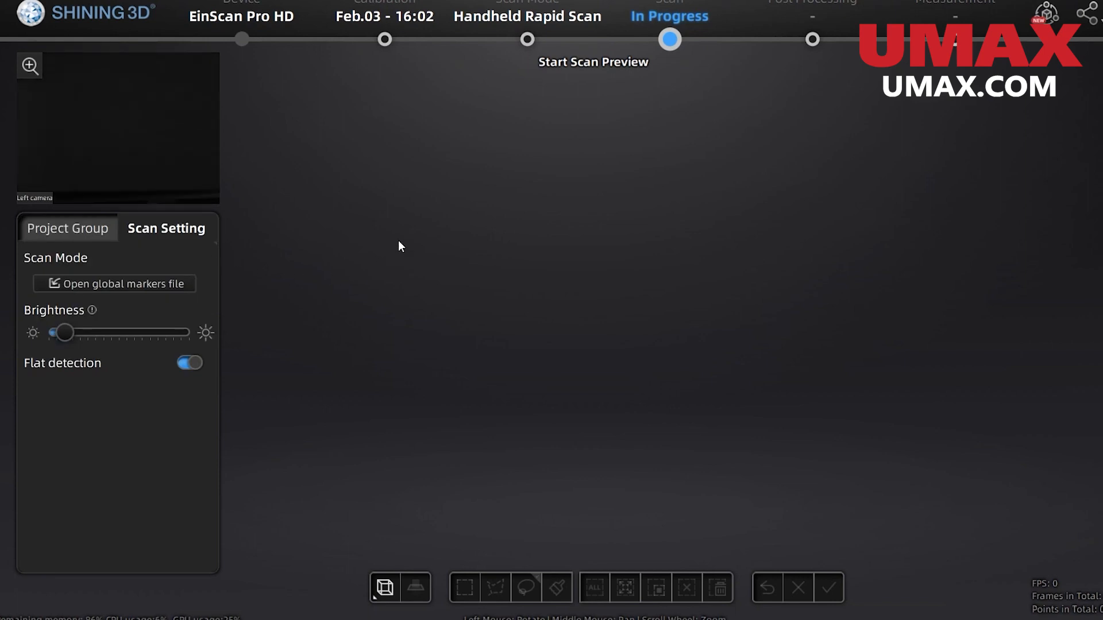
pyautogui.click(668, 39)
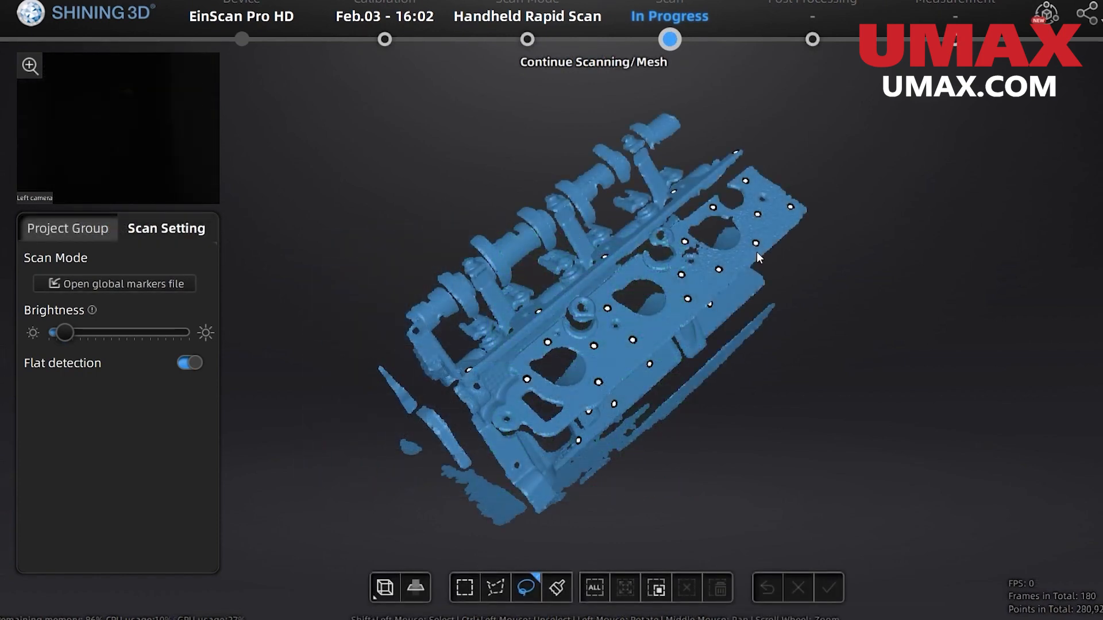
pyautogui.click(68, 228)
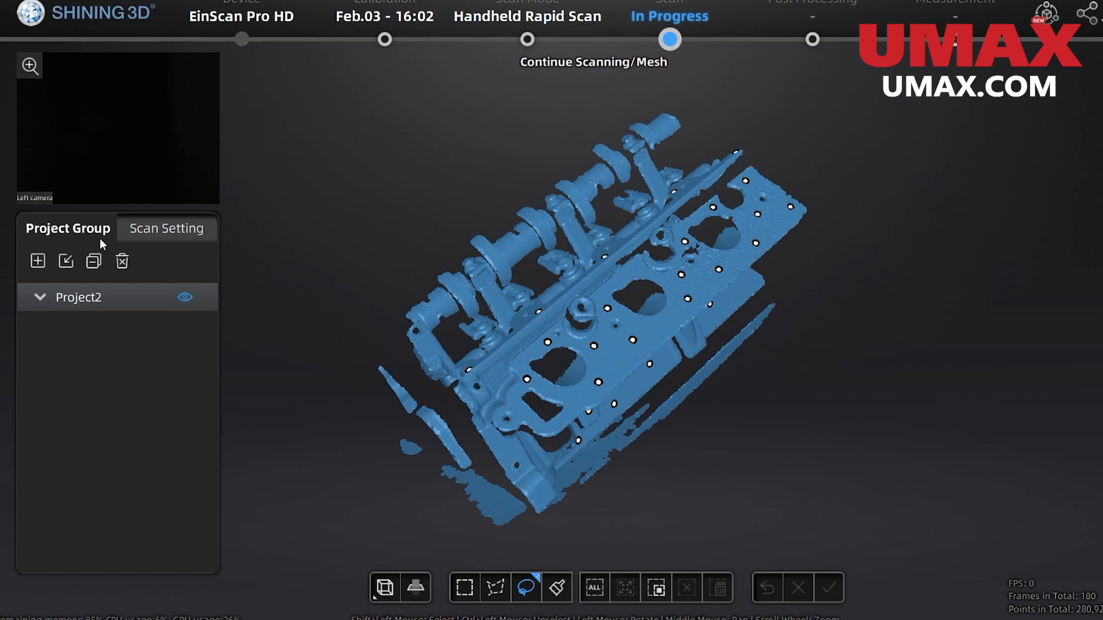
# Step: Create Project3 with default settings, check the project list, and enter the alignment workspace
pyautogui.click(37, 261)
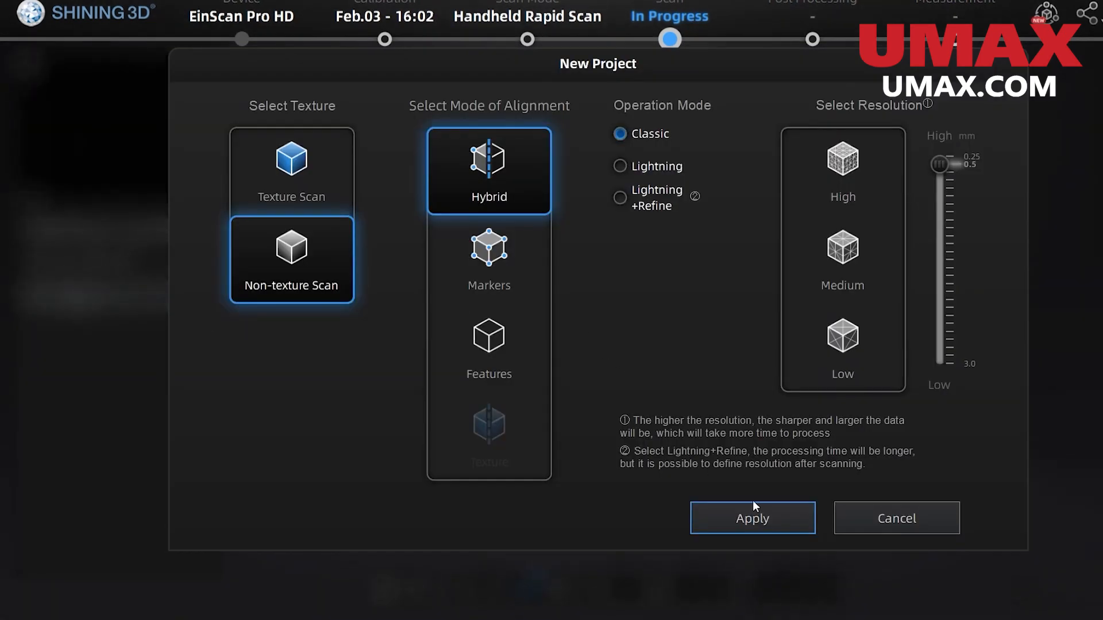
pyautogui.click(751, 518)
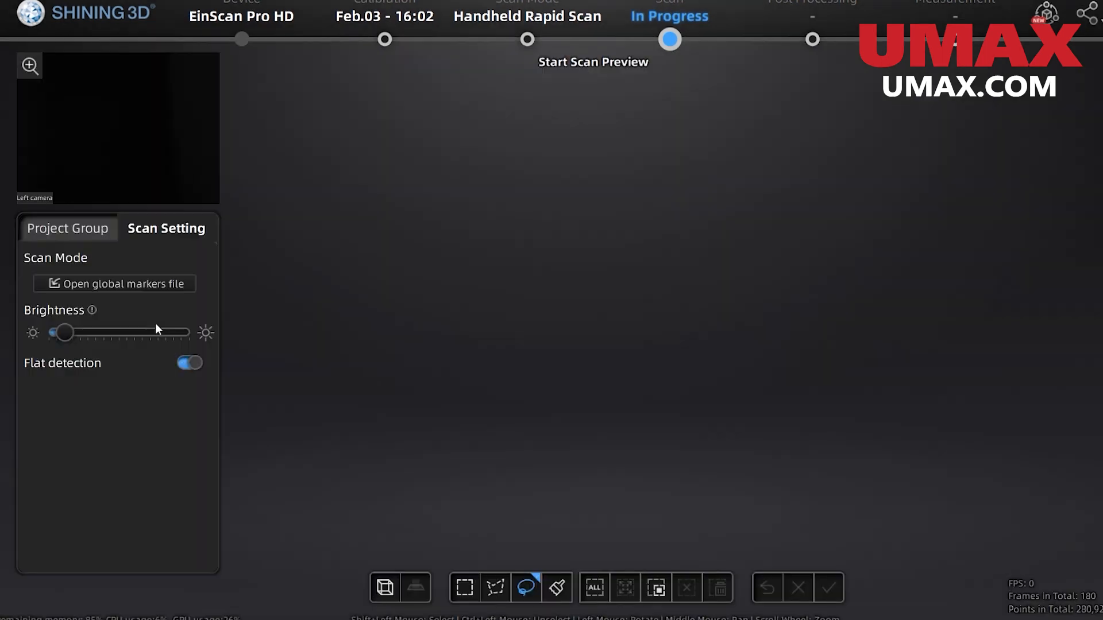
pyautogui.click(68, 228)
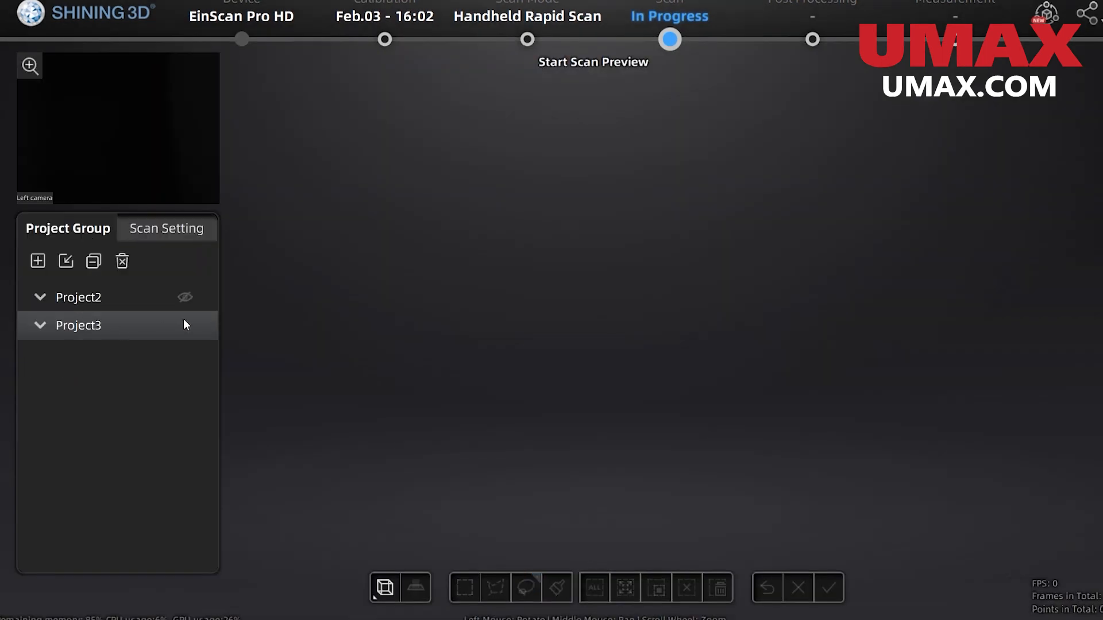
pyautogui.click(166, 228)
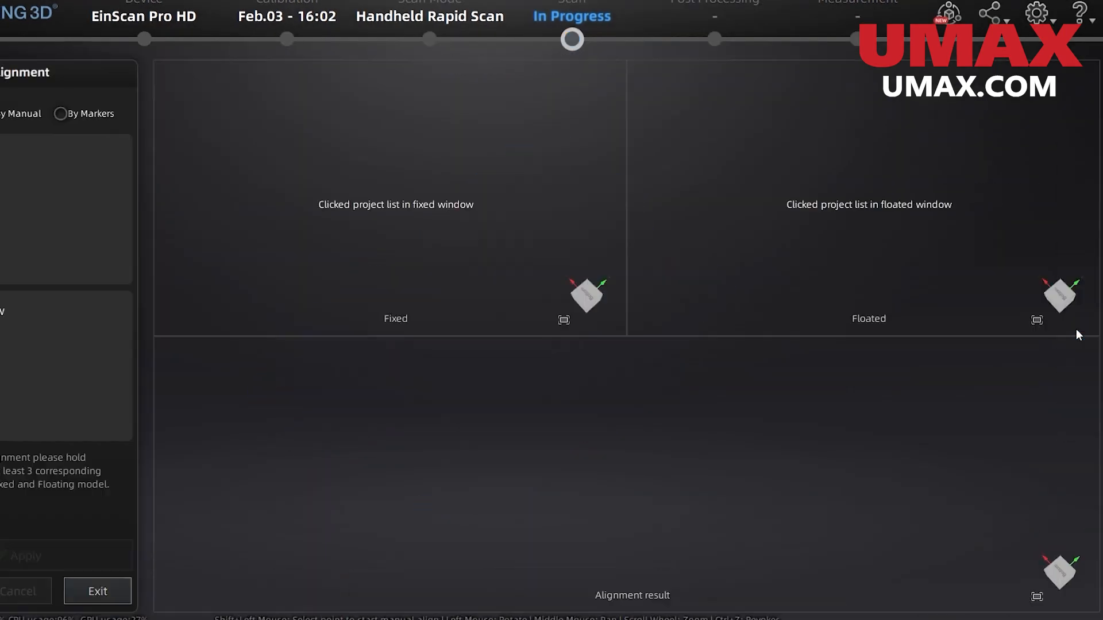
# Step: Align Project2 (fixed) and Project3 (floated) by feature, then refine by manual point picking
pyautogui.click(19, 177)
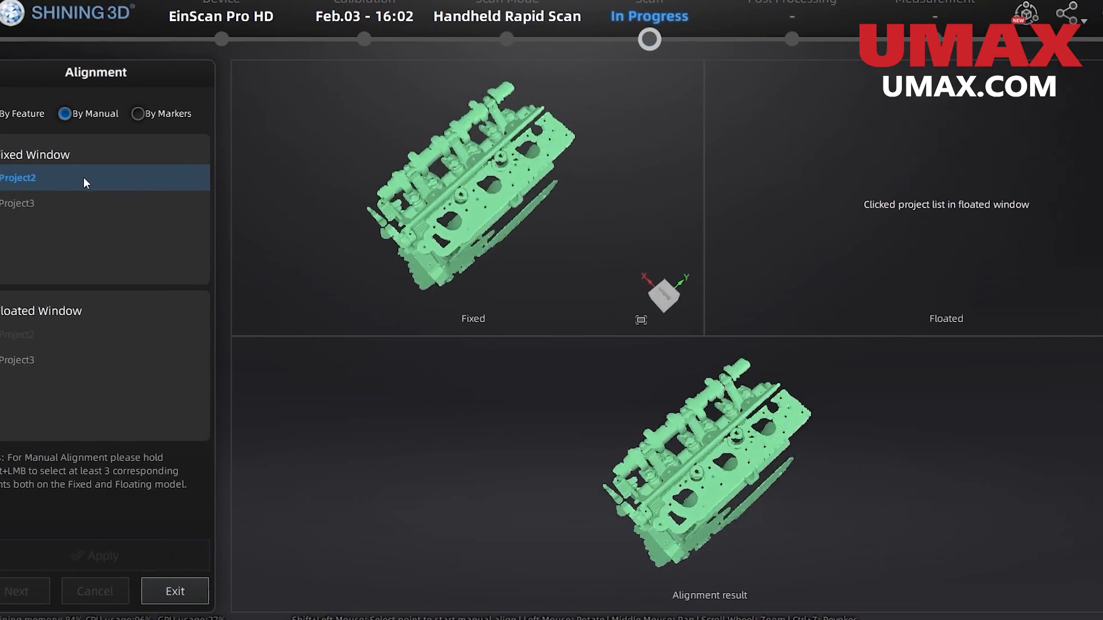
pyautogui.click(46, 359)
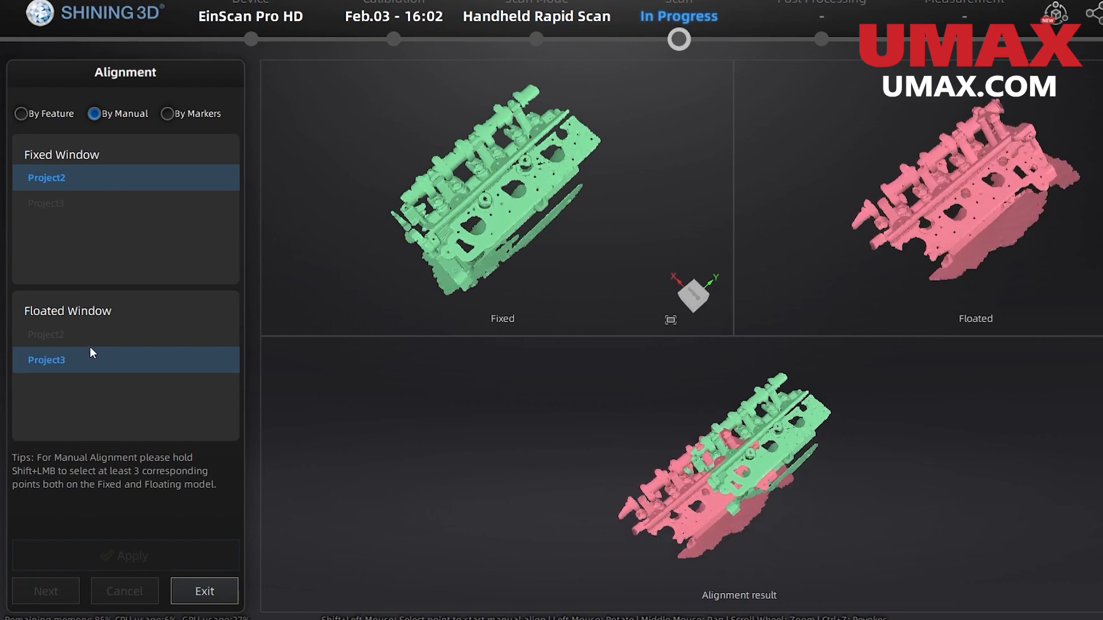
pyautogui.click(22, 113)
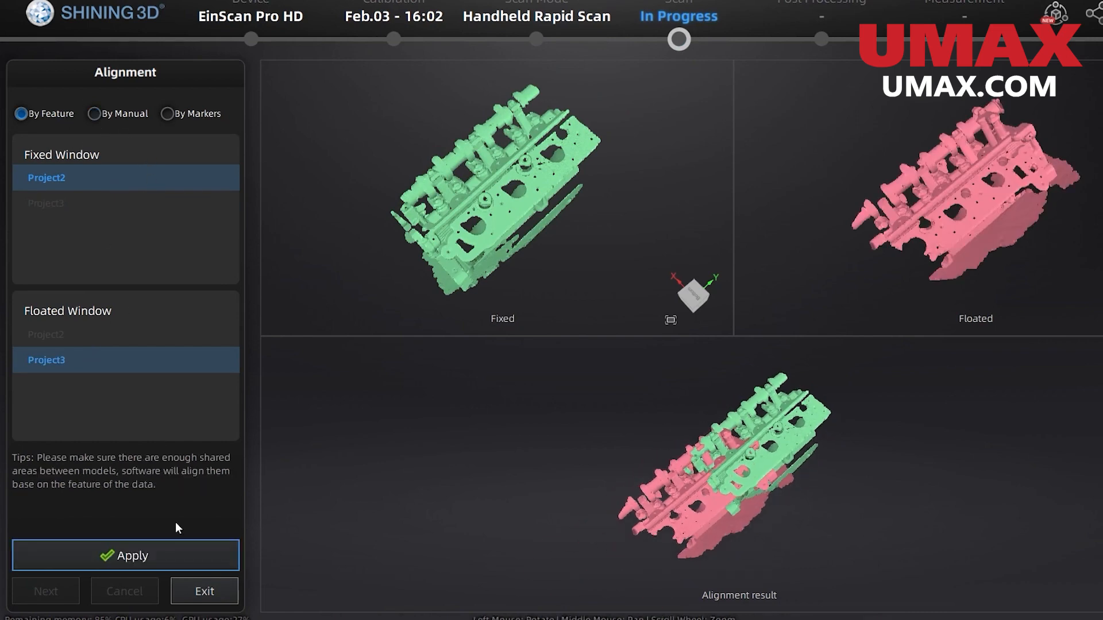
pyautogui.click(125, 554)
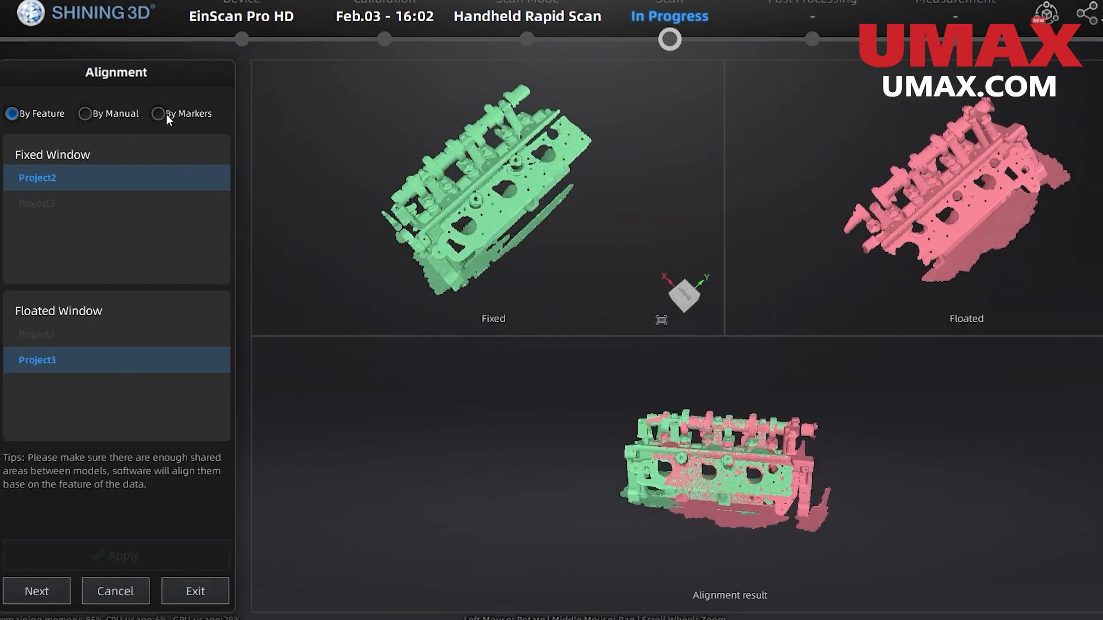
pyautogui.click(85, 113)
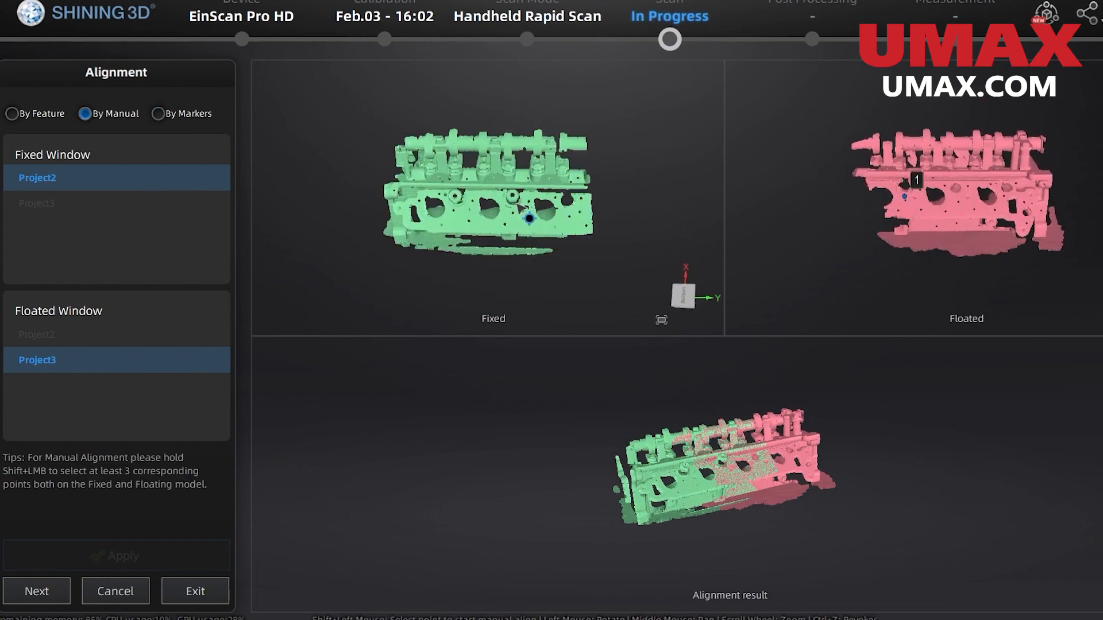
pyautogui.click(563, 204)
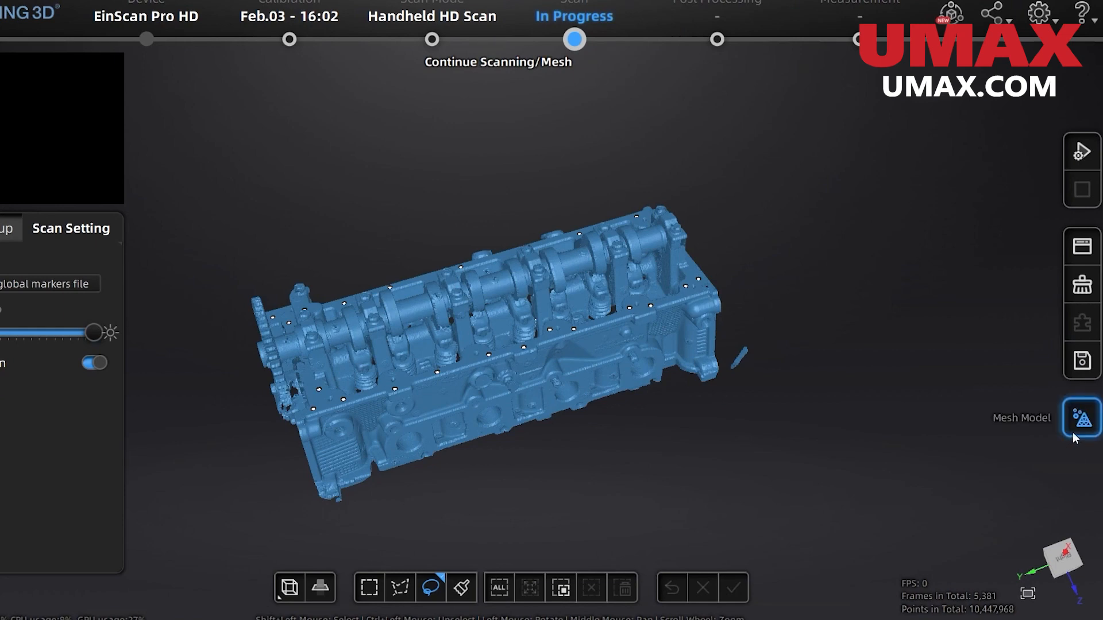
# Step: Mesh the scan as a watertight, medium-quality model with low filter and smoothing
pyautogui.click(1082, 413)
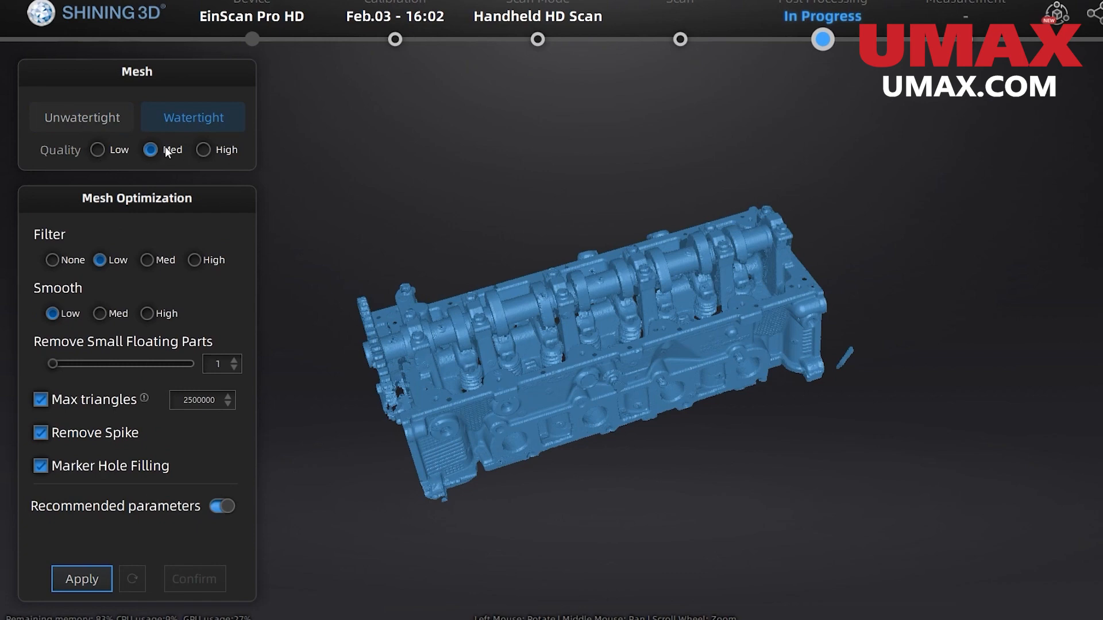
pyautogui.click(81, 116)
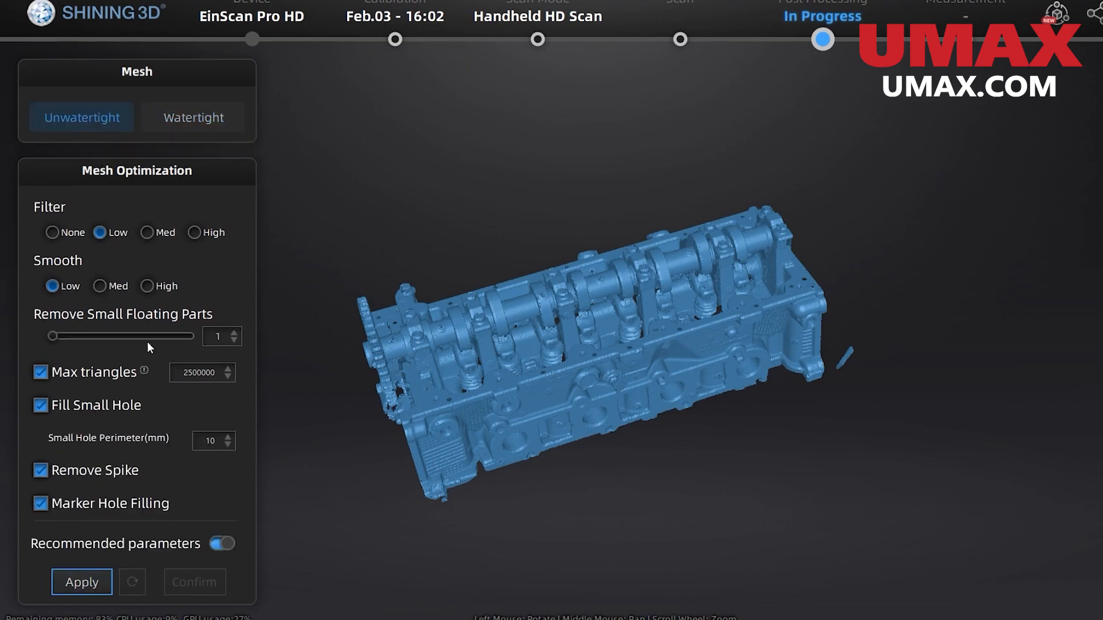
pyautogui.click(192, 117)
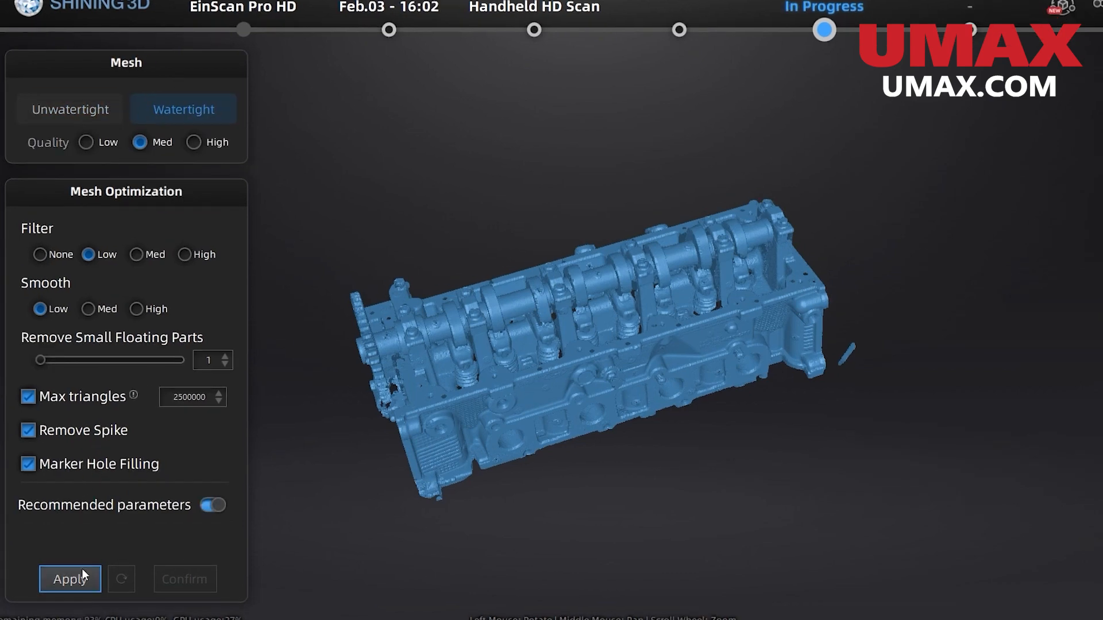
pyautogui.click(69, 579)
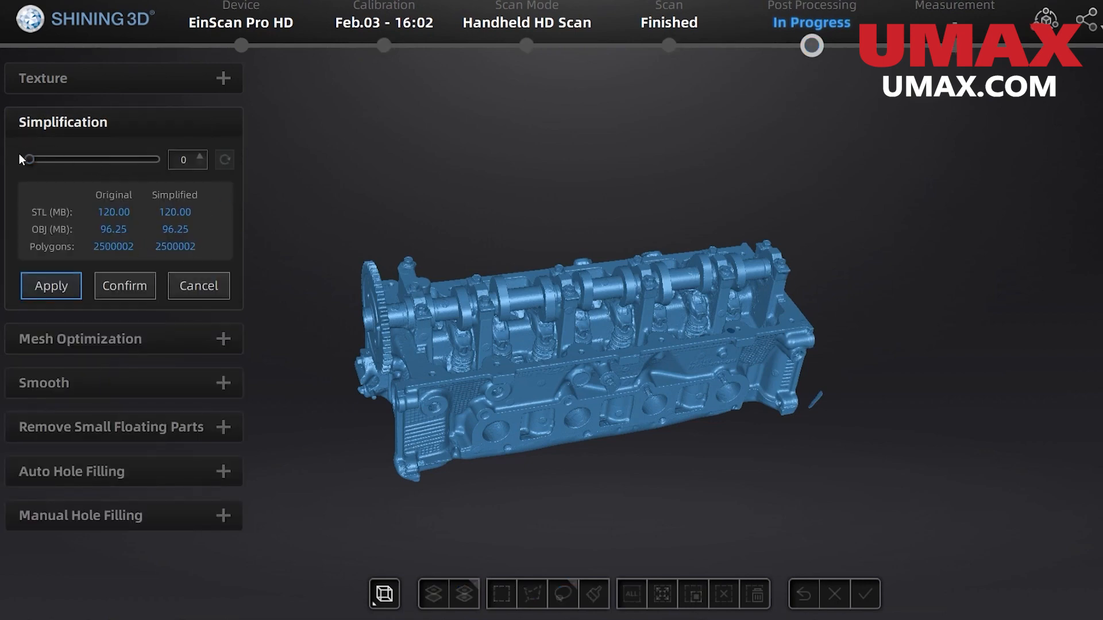
# Step: Leave mesh simplification at 0 to keep the cylinder head at full detail
pyautogui.moveTo(26, 159); pyautogui.dragTo(44, 159)
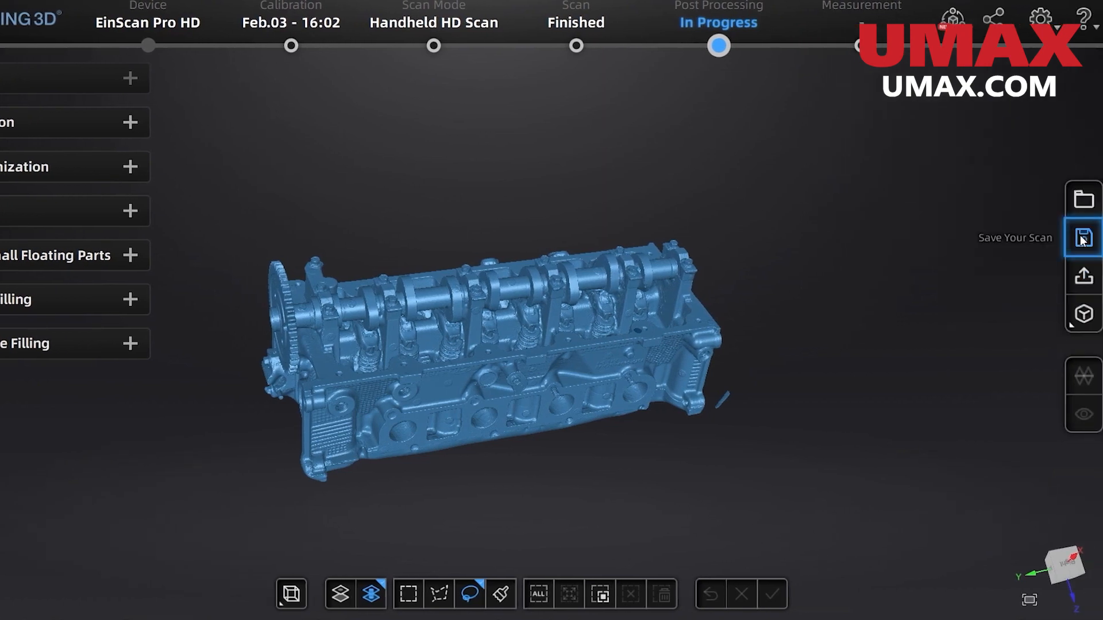
# Step: Save the scan to the Desktop as 'Scan' in STL format
pyautogui.click(1081, 235)
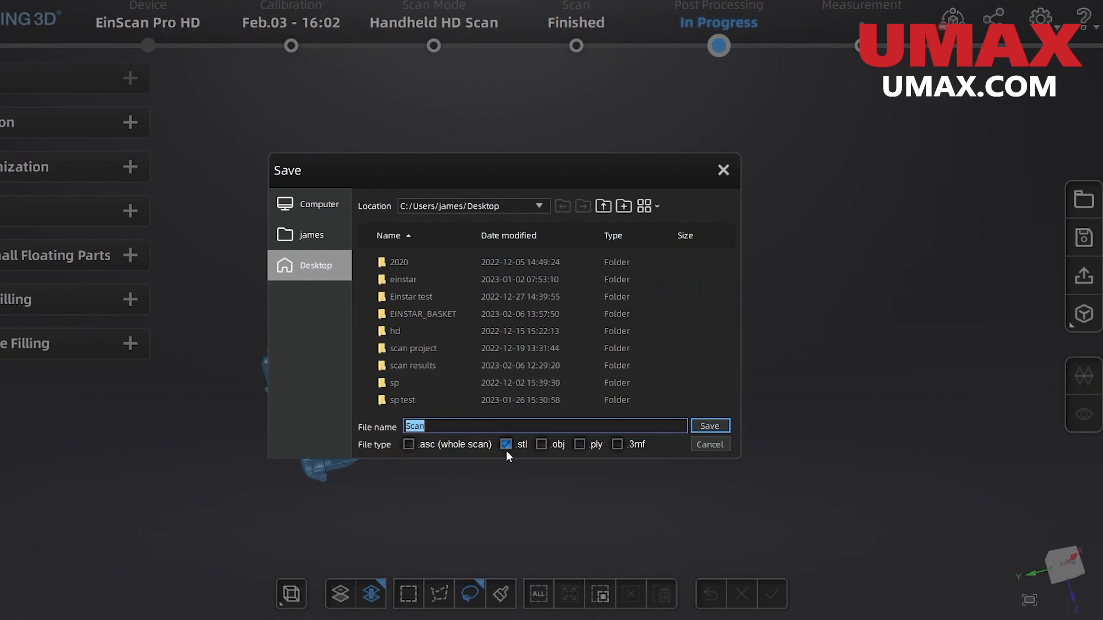
pyautogui.click(708, 425)
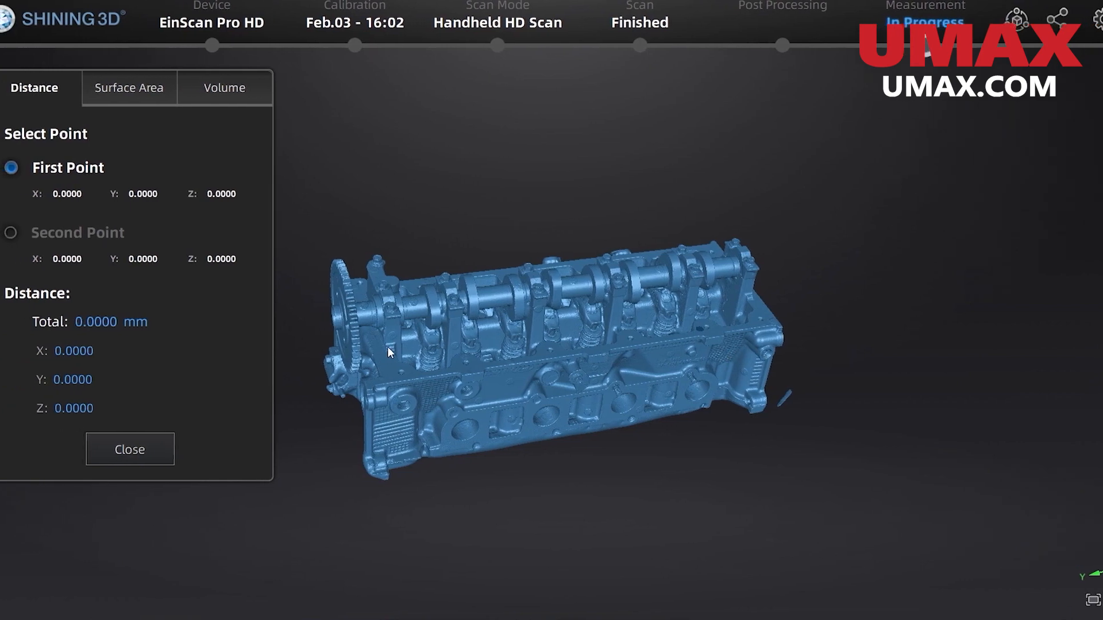
# Step: Measure a 493.5471 mm distance across the cylinder head, then view surface area
pyautogui.click(800, 324)
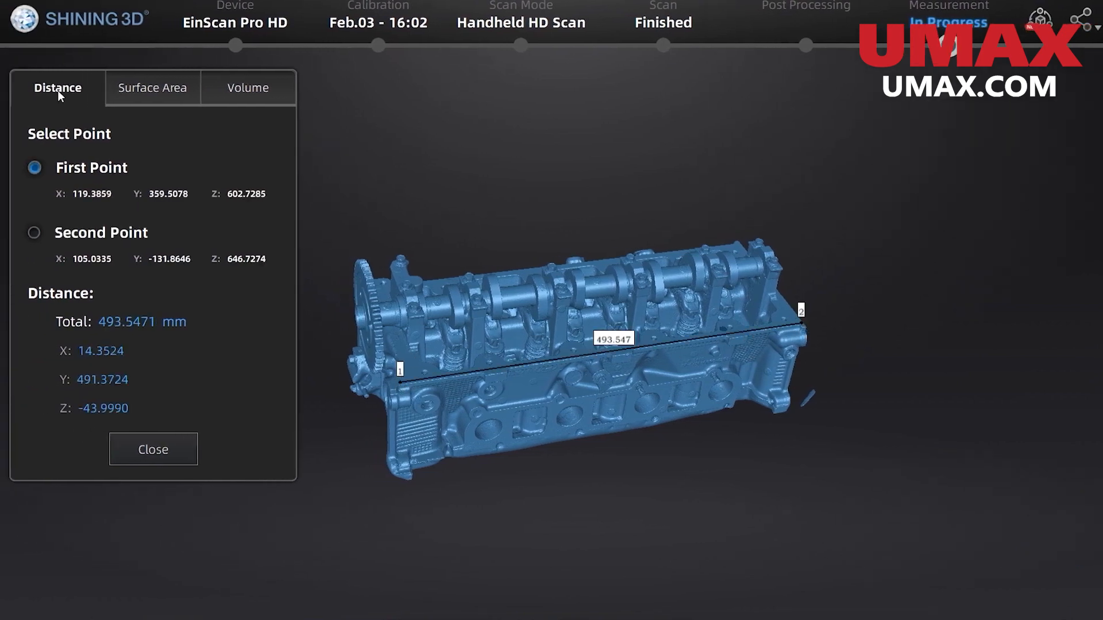
pyautogui.click(151, 88)
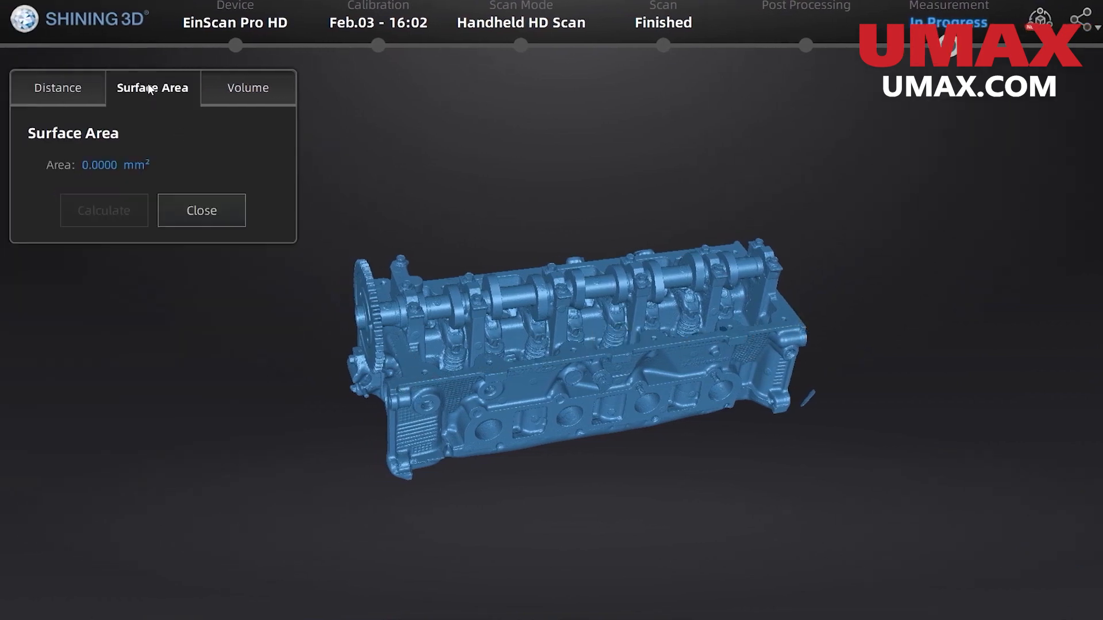